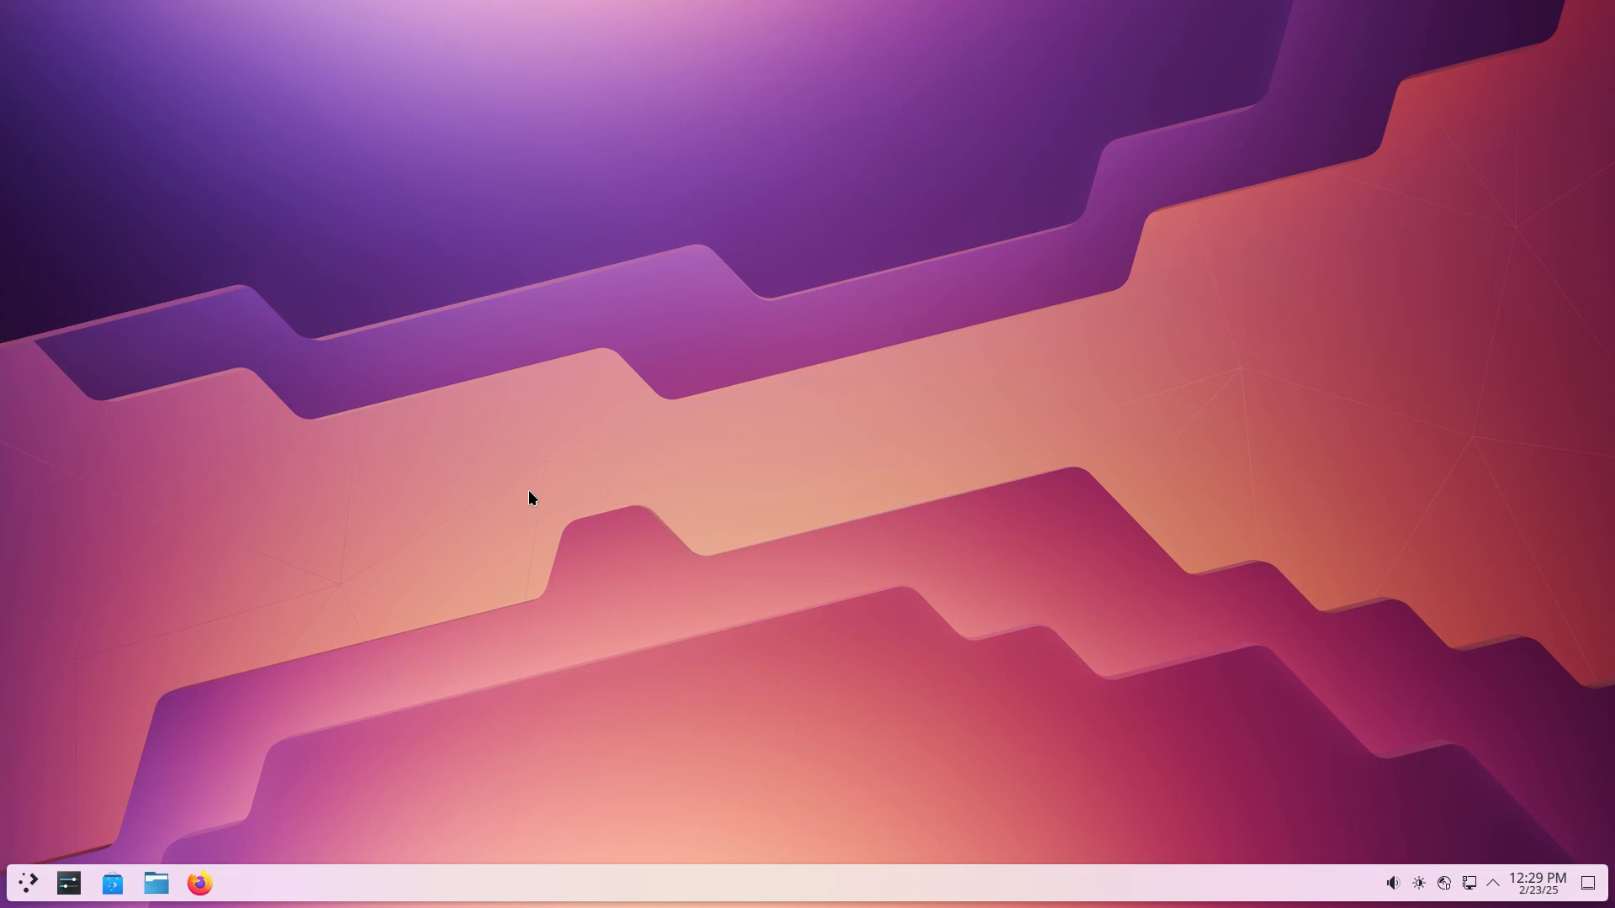
mouse_move(1039, 146)
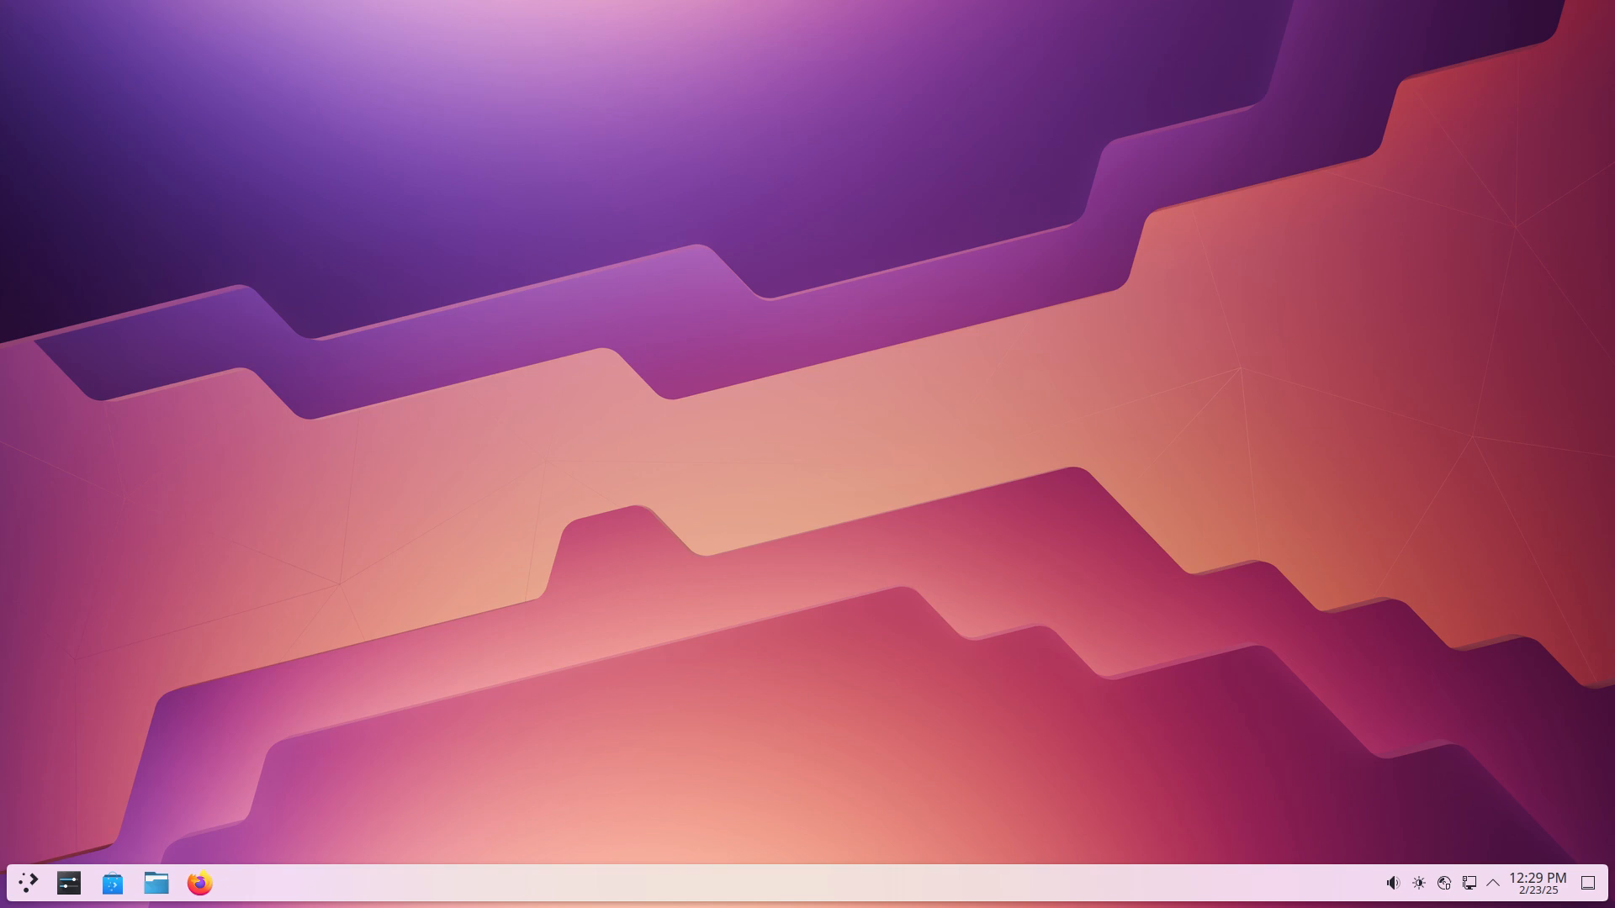
mouse_move(381, 520)
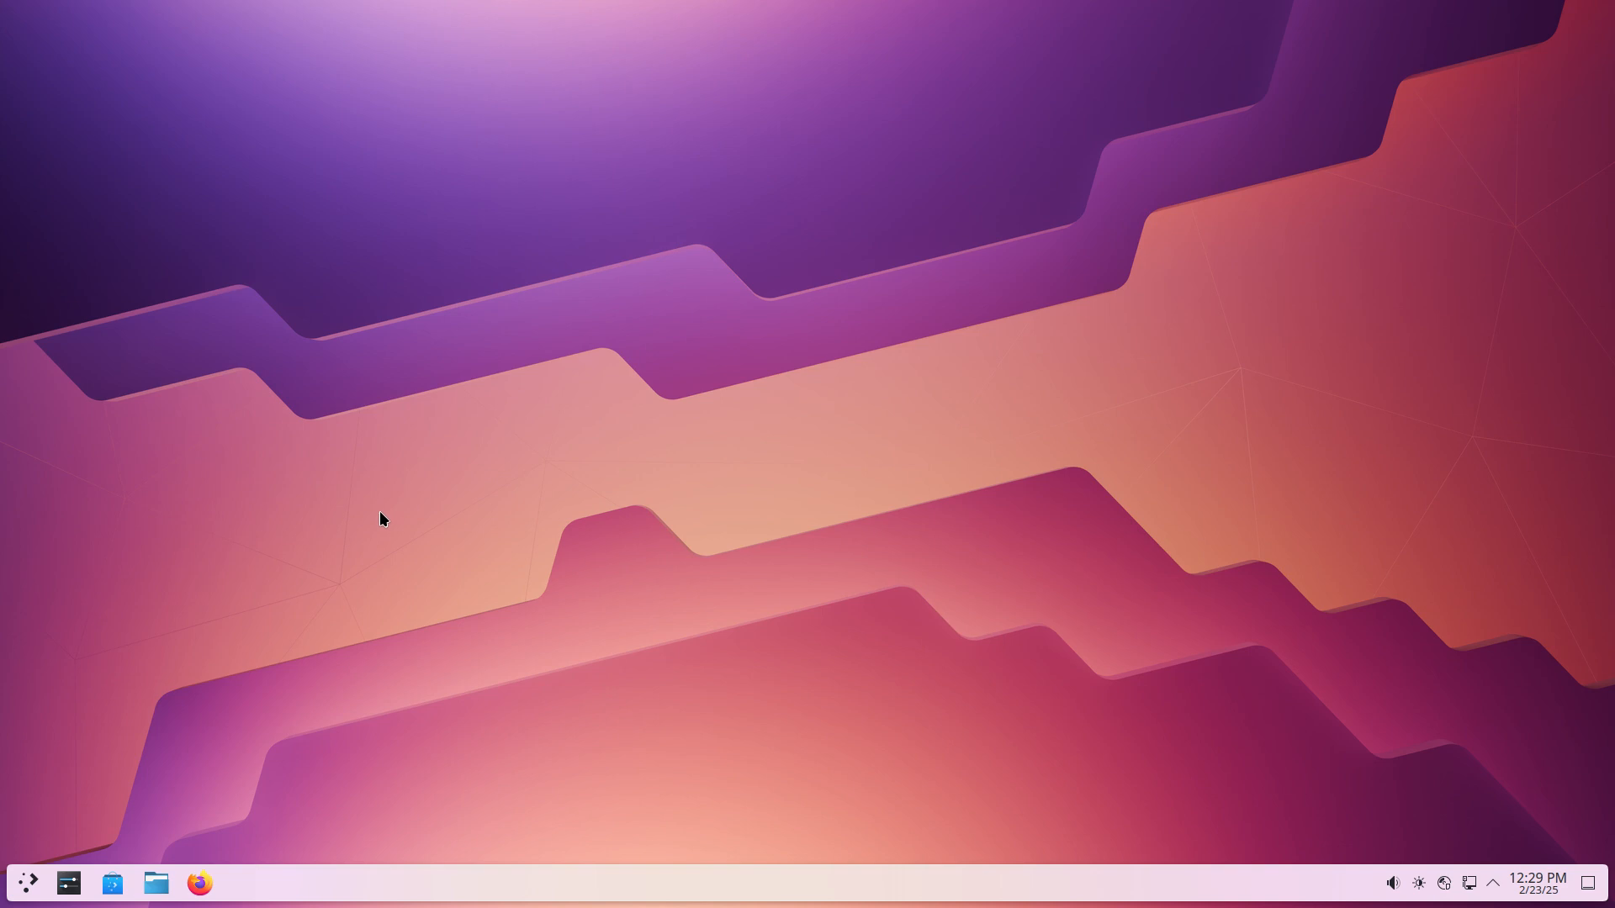
mouse_move(231, 799)
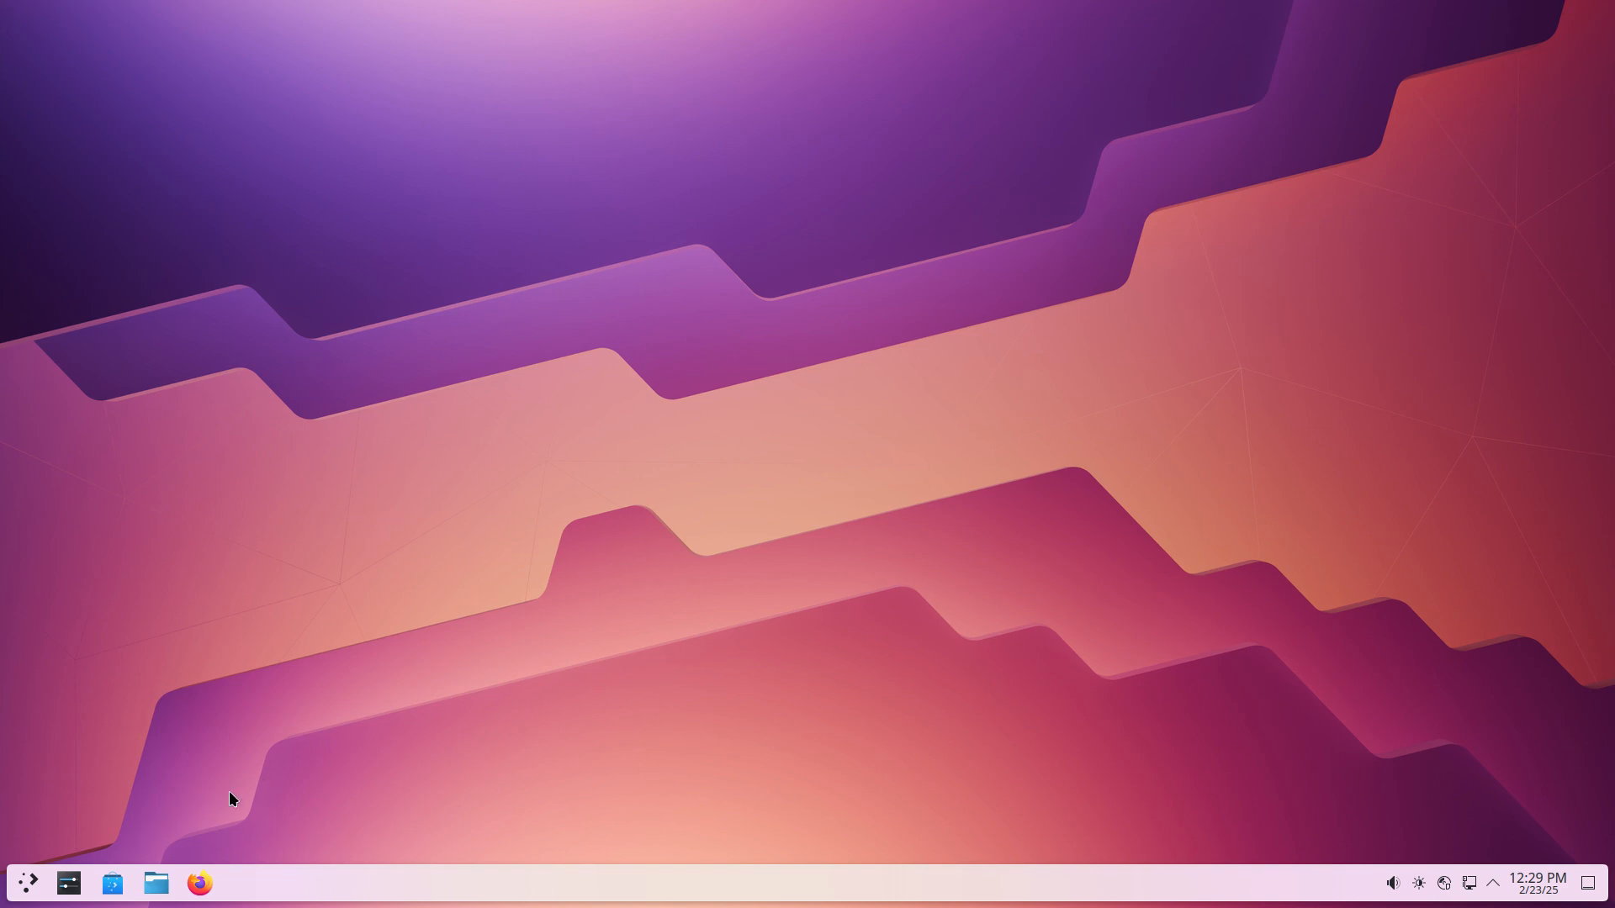
- Leave the full-screen VM so VirtualBox Manager shows the running OLD machine
left_click(27, 883)
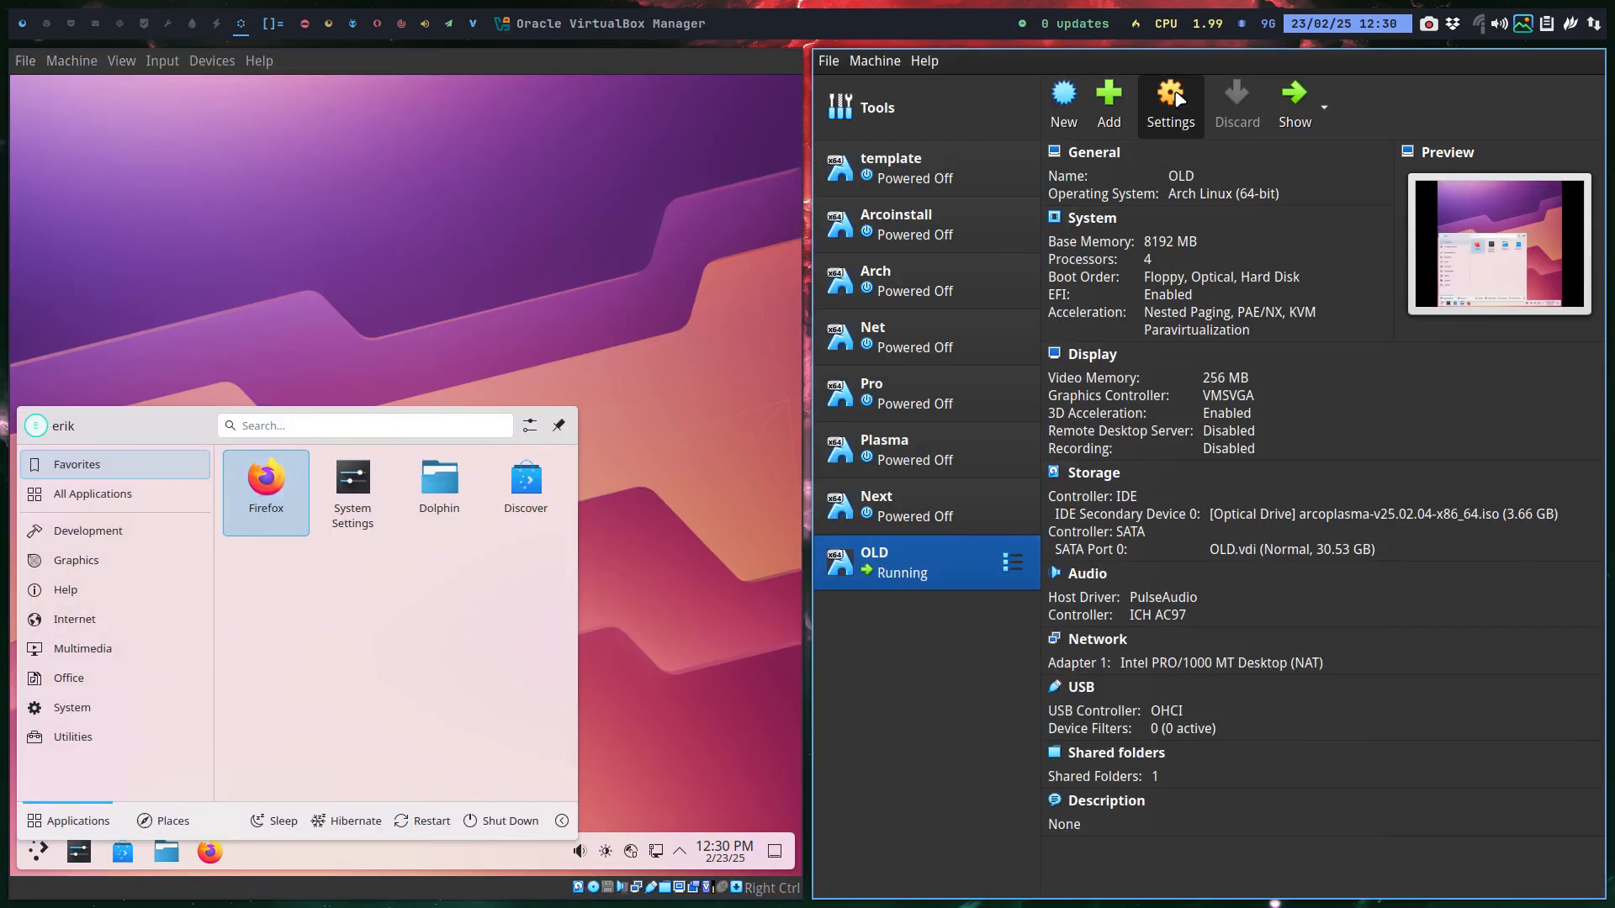
- Review the OLD machine's settings categories, then return it to full screen
left_click(1168, 99)
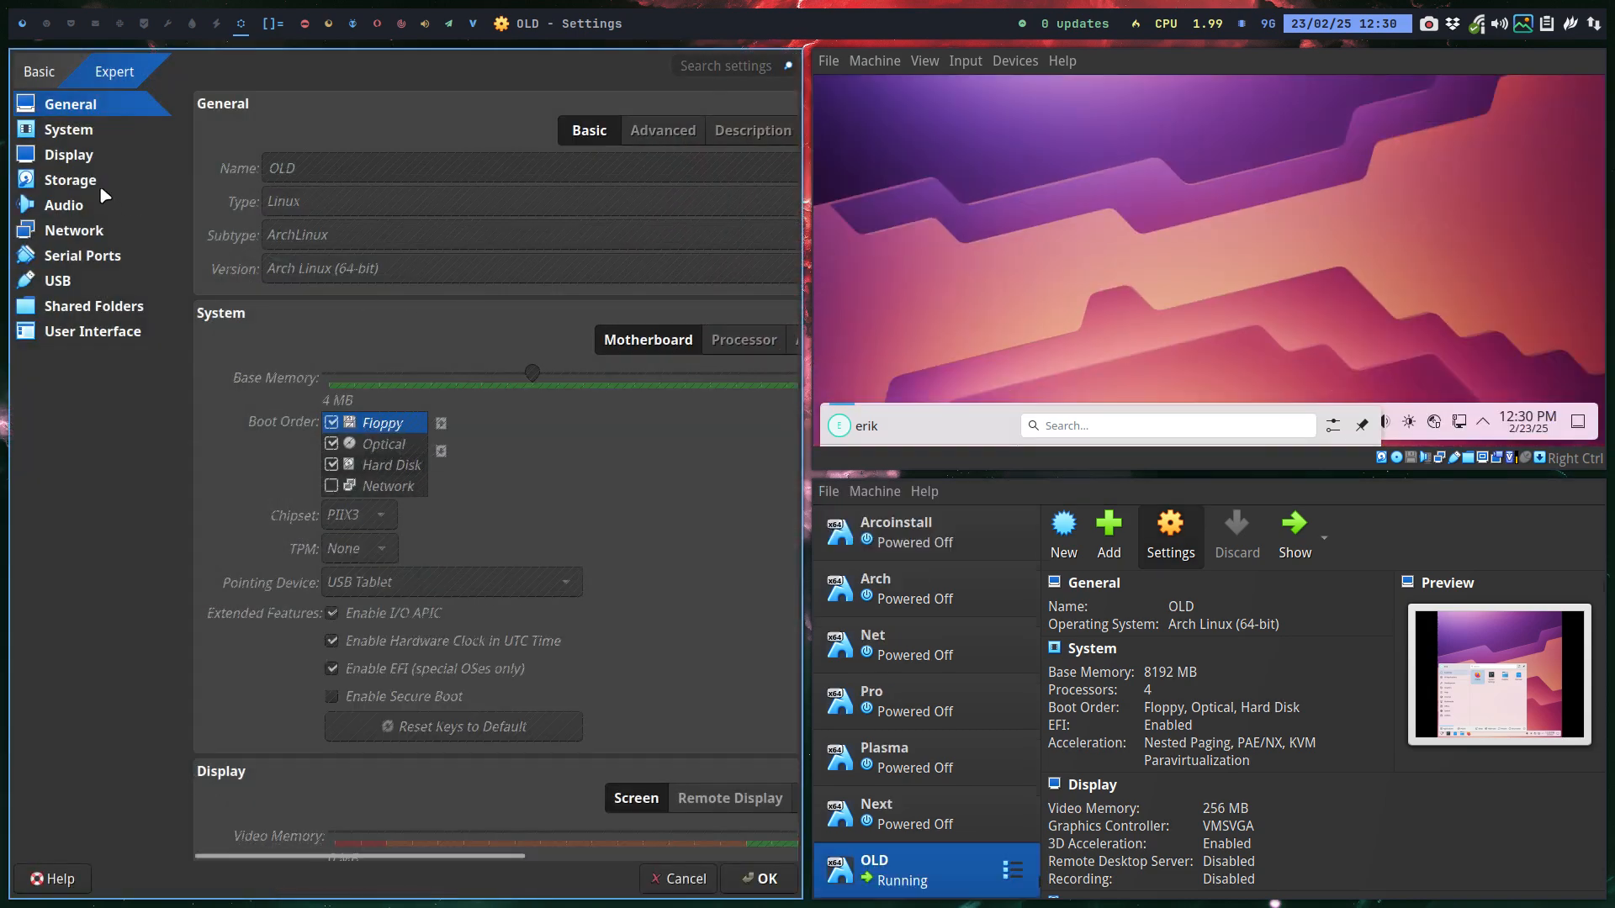
left_click(69, 153)
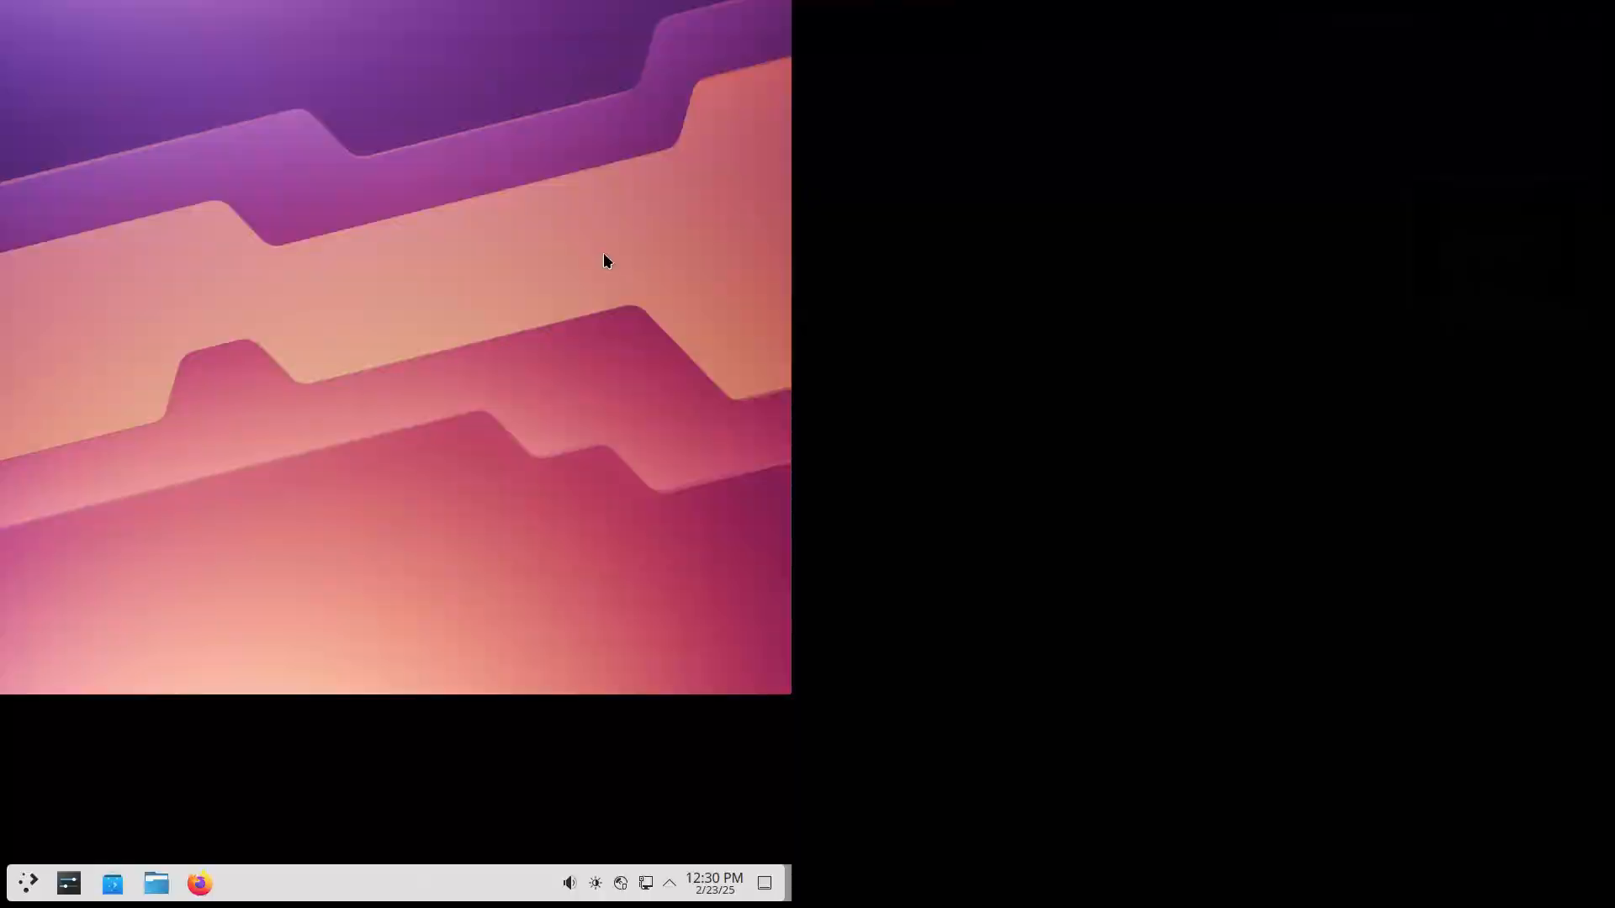
- Launch Arch Linux Tweak Tool by searching 'arc' in the launcher and pass the authentication prompt
left_click(26, 883)
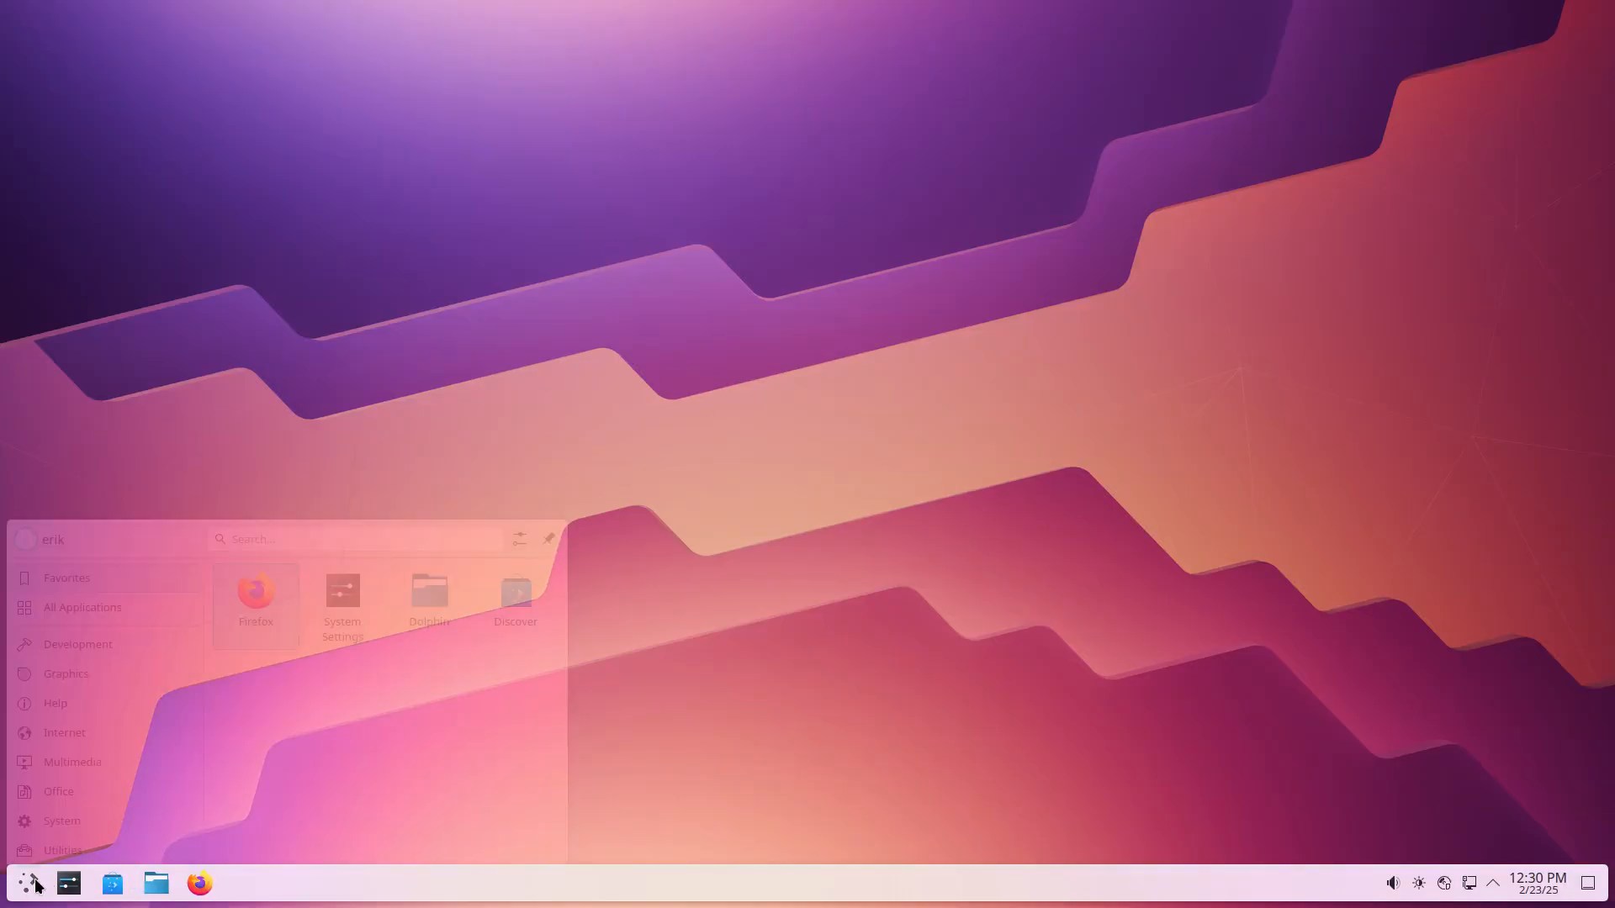
type("archl")
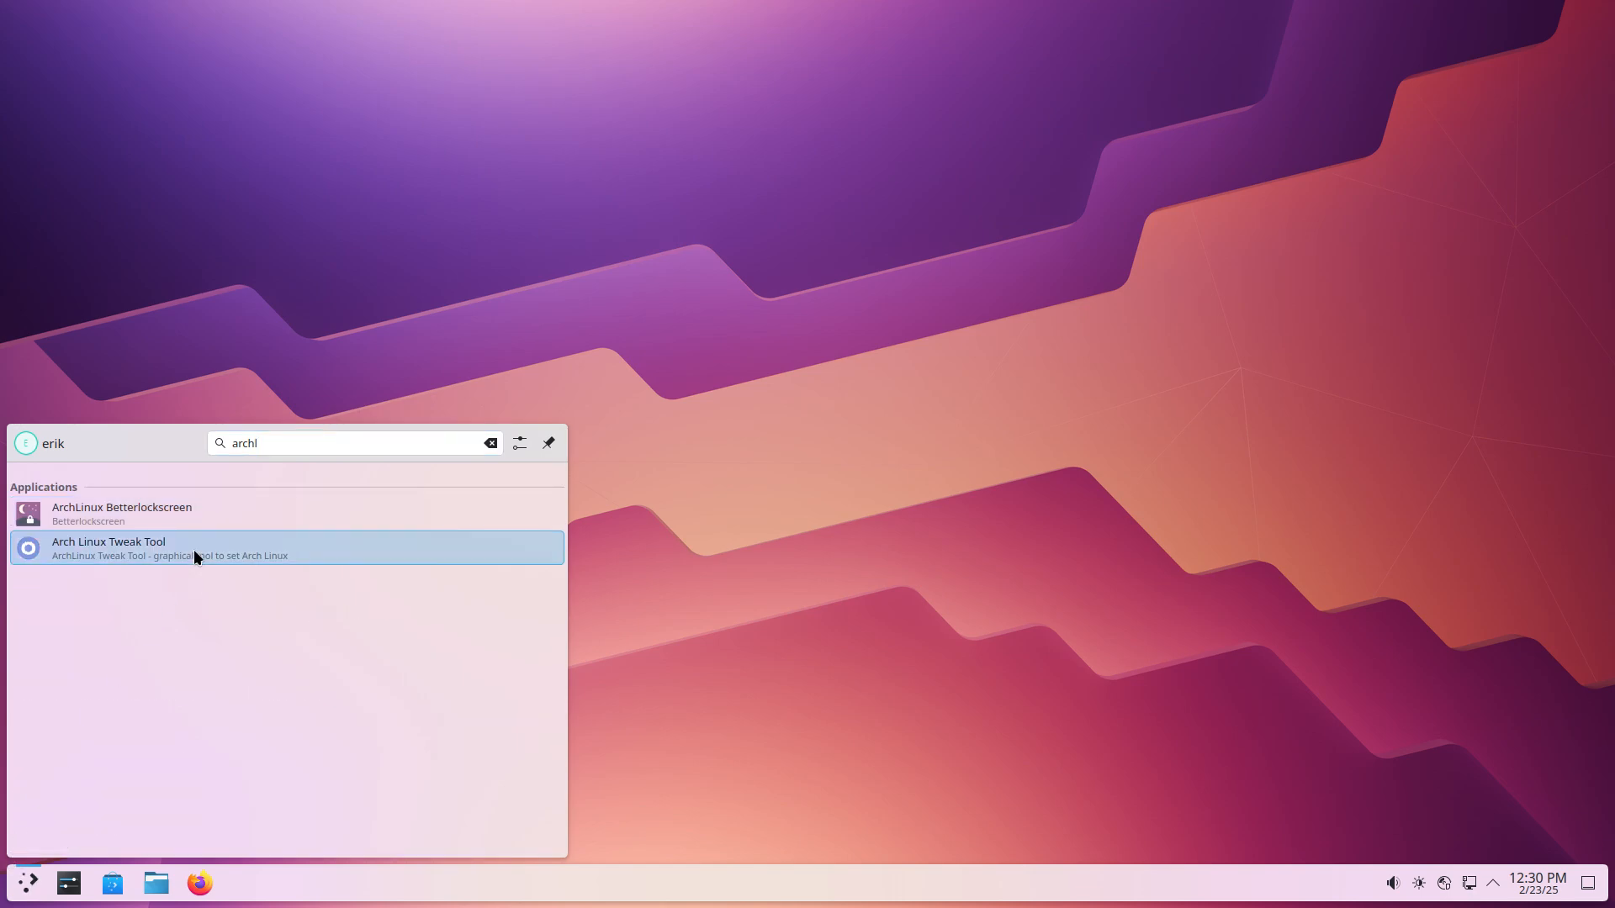
left_click(108, 548)
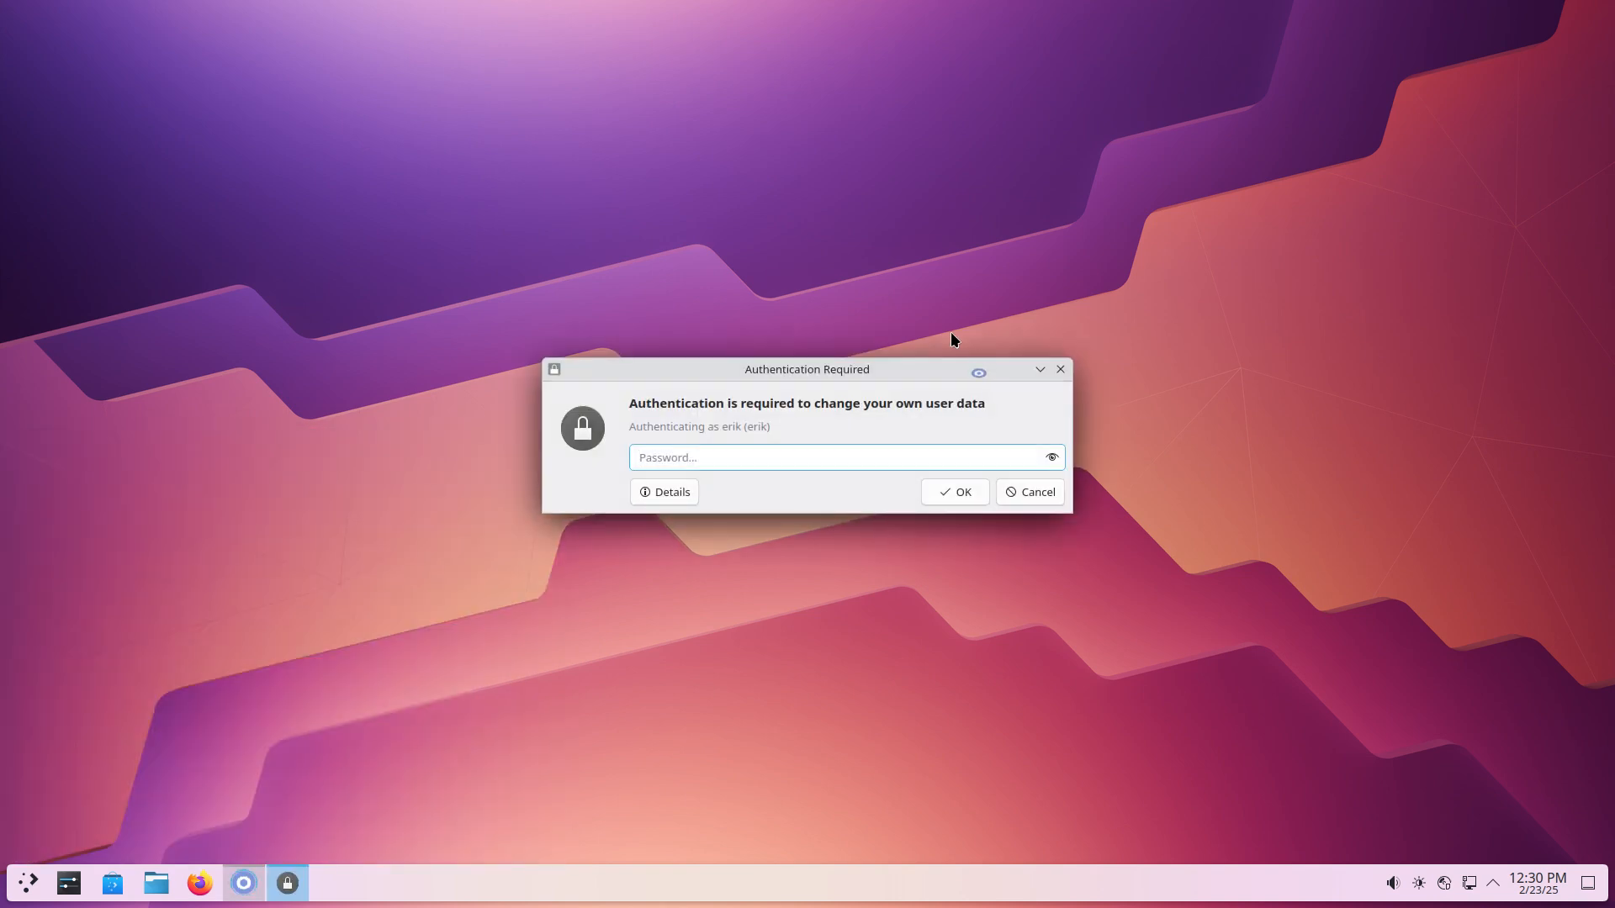
left_click(1028, 491)
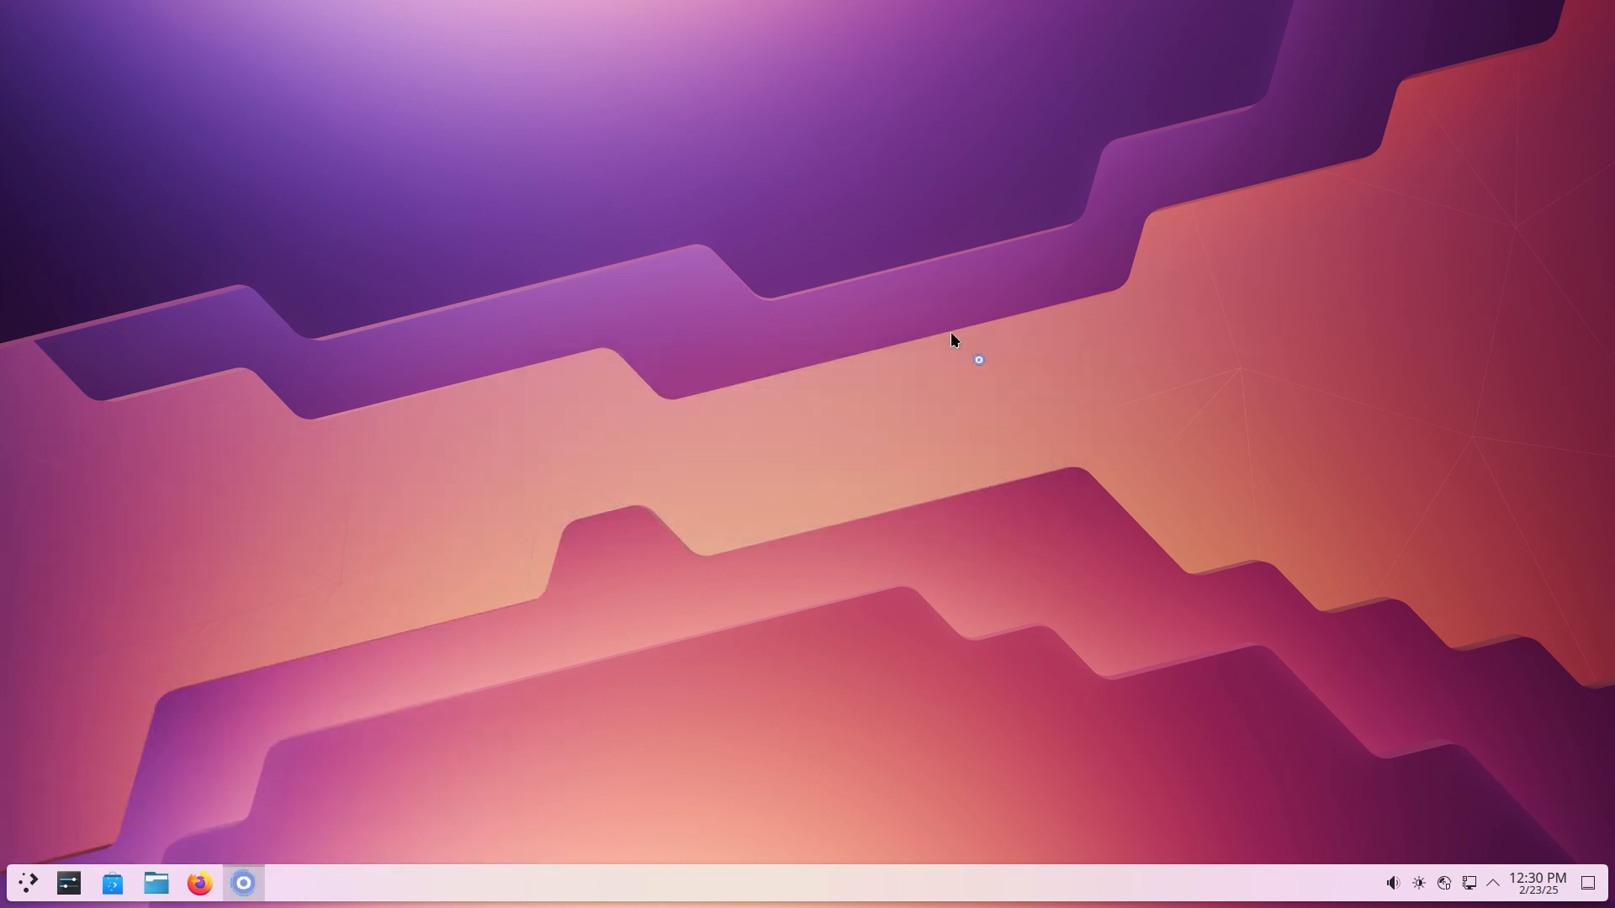
left_click(243, 883)
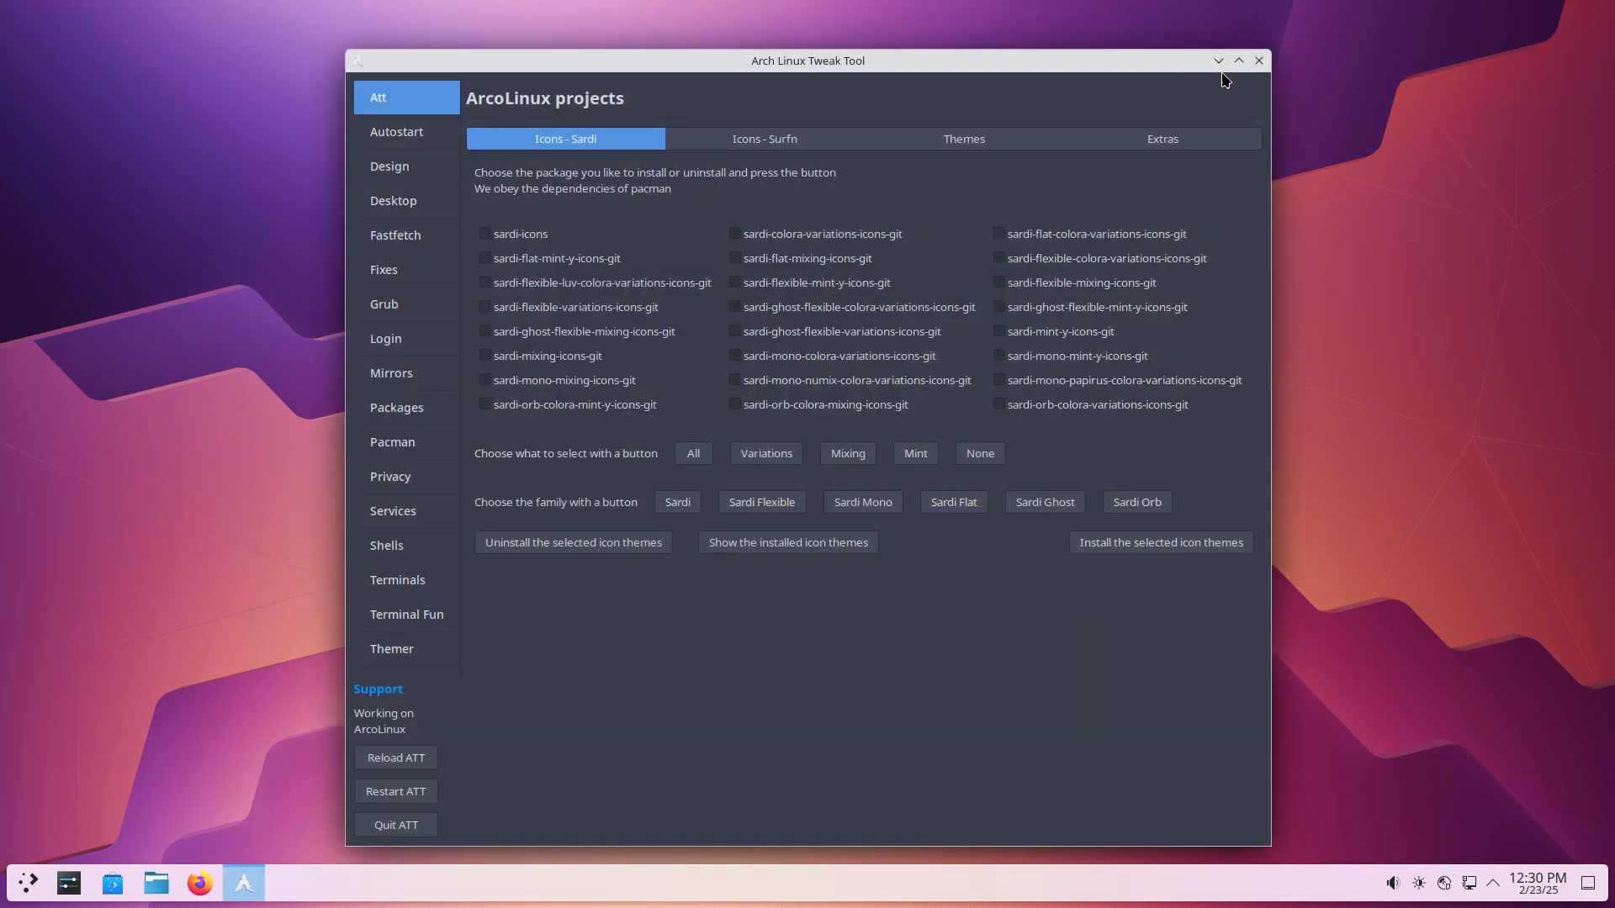
- Run 'iso' in Konsole to confirm release v25.02.04 (arcoplasma), then close the terminal
left_click(1258, 61)
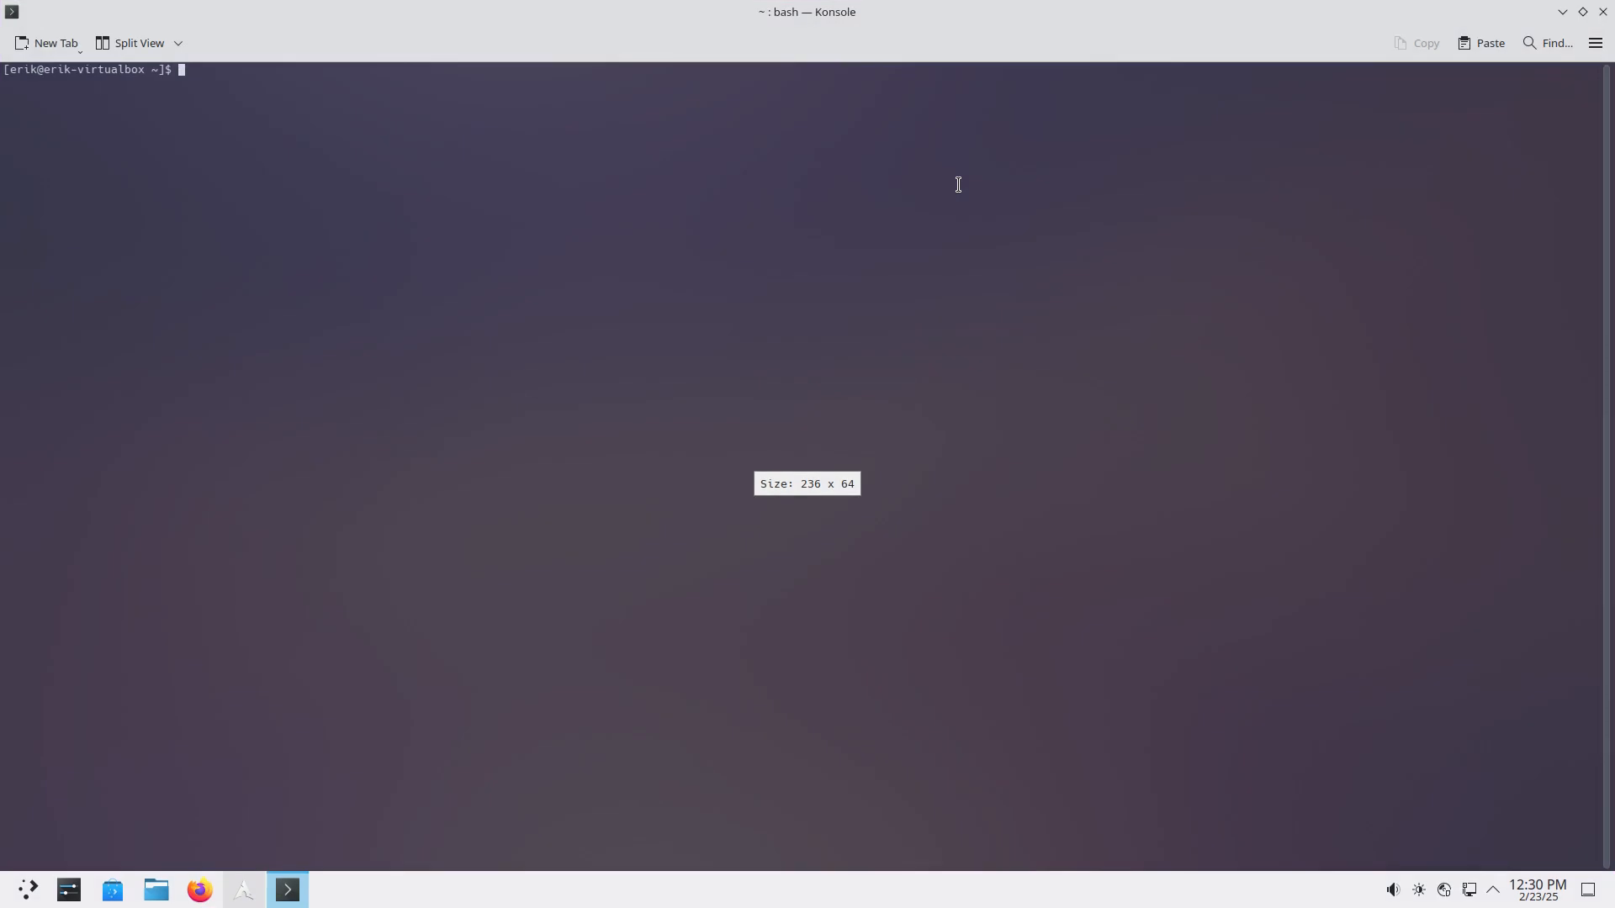
type("iso")
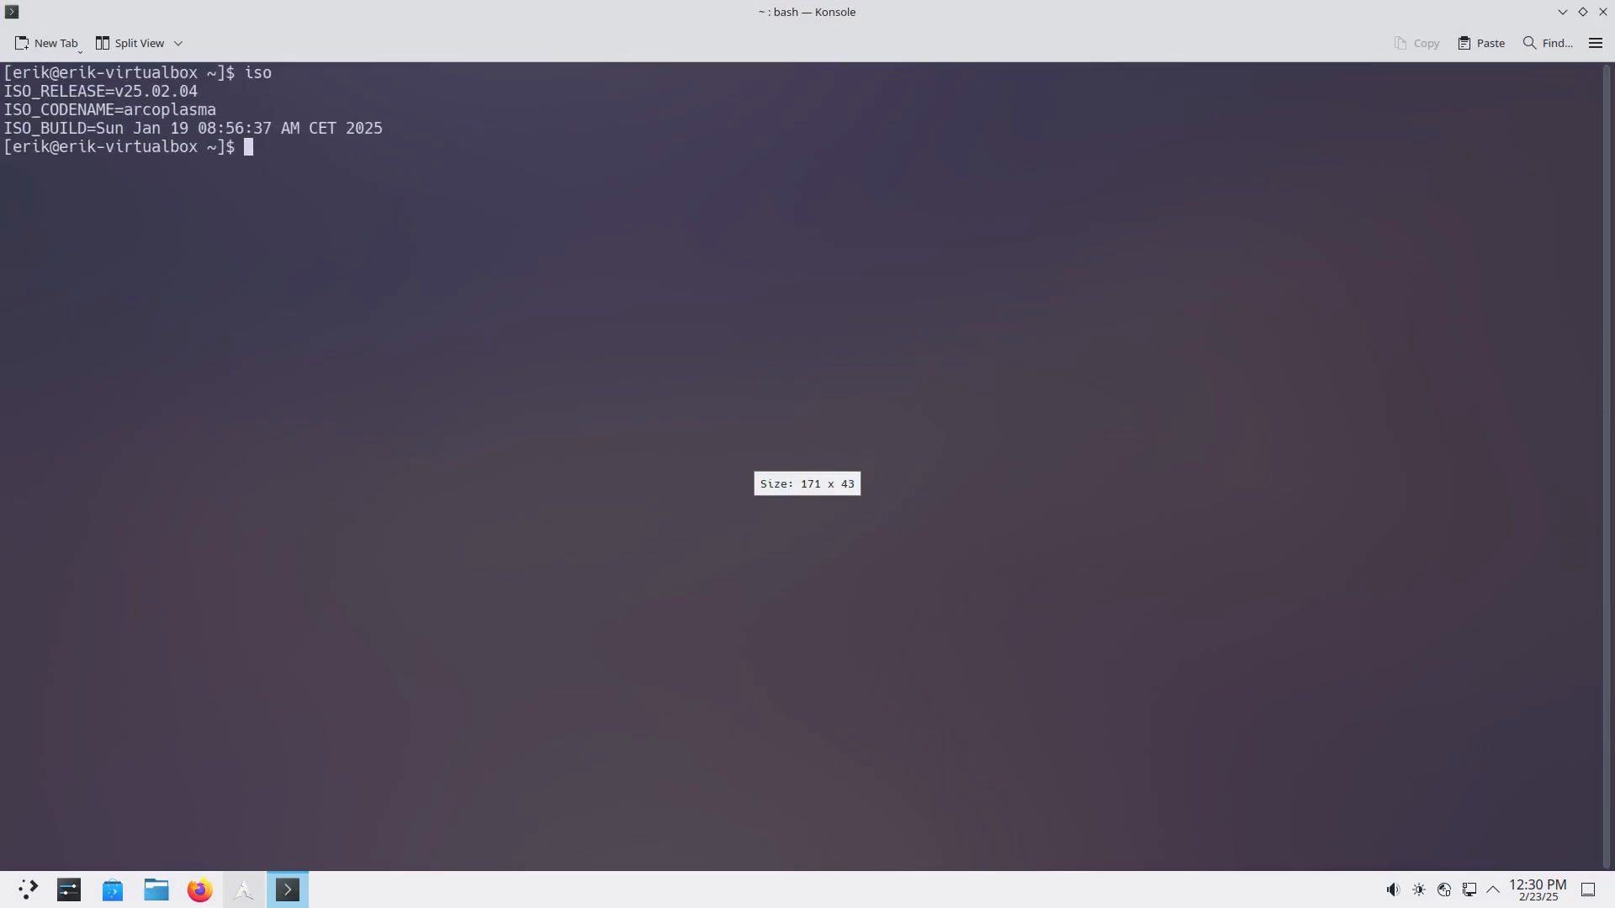
type("wd")
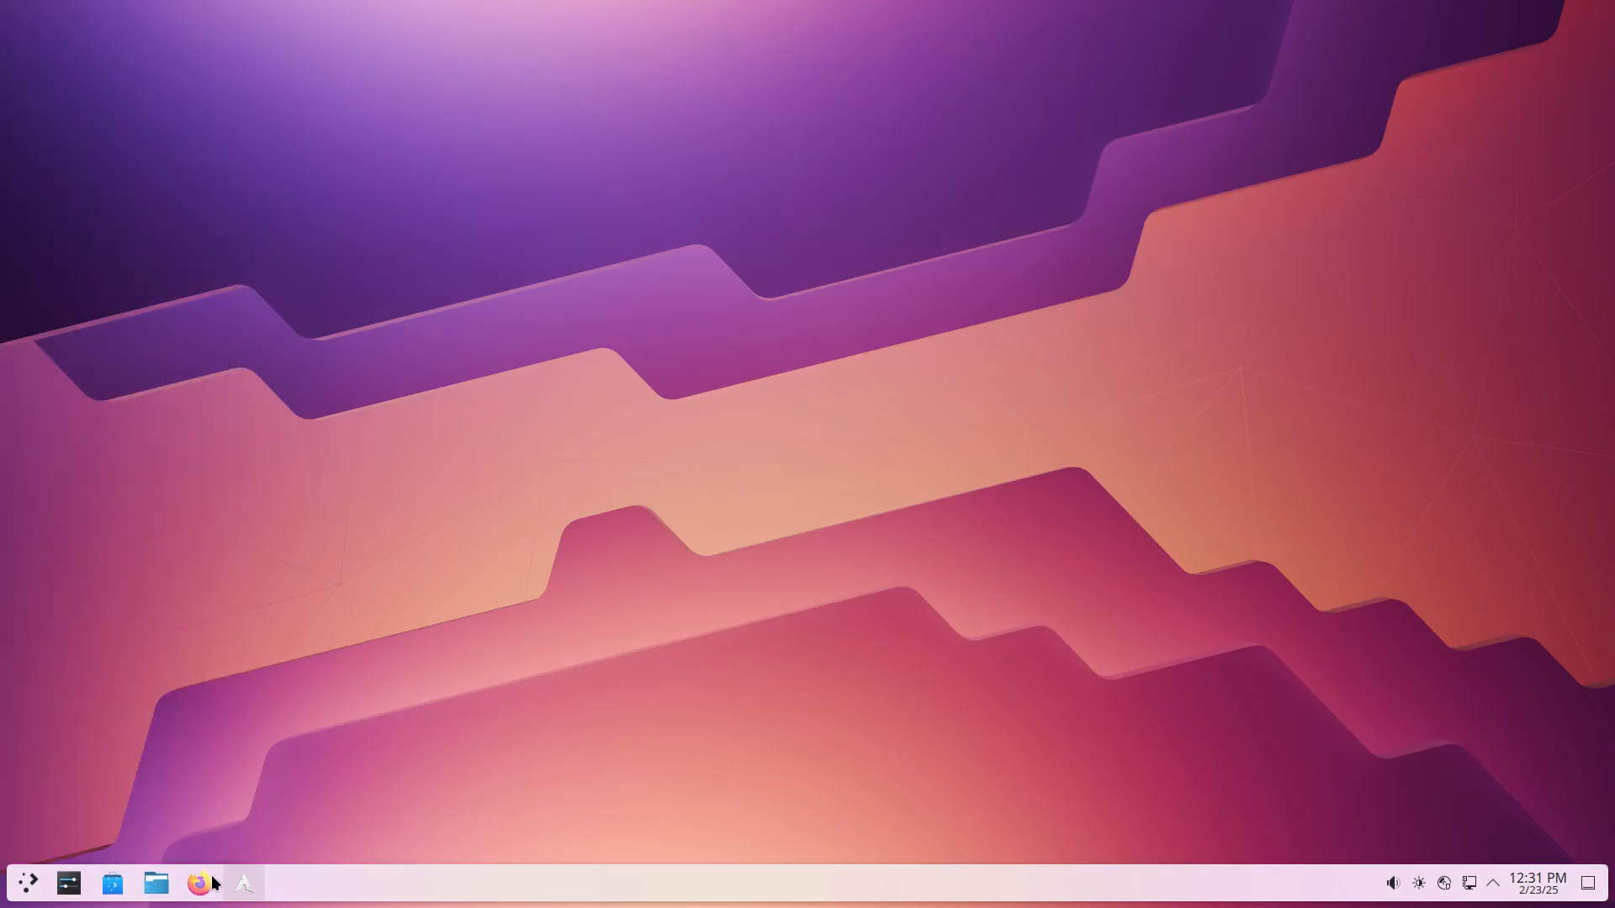
- Install the niri desktop from the Tweak Tool's Desktop Installer
left_click(242, 883)
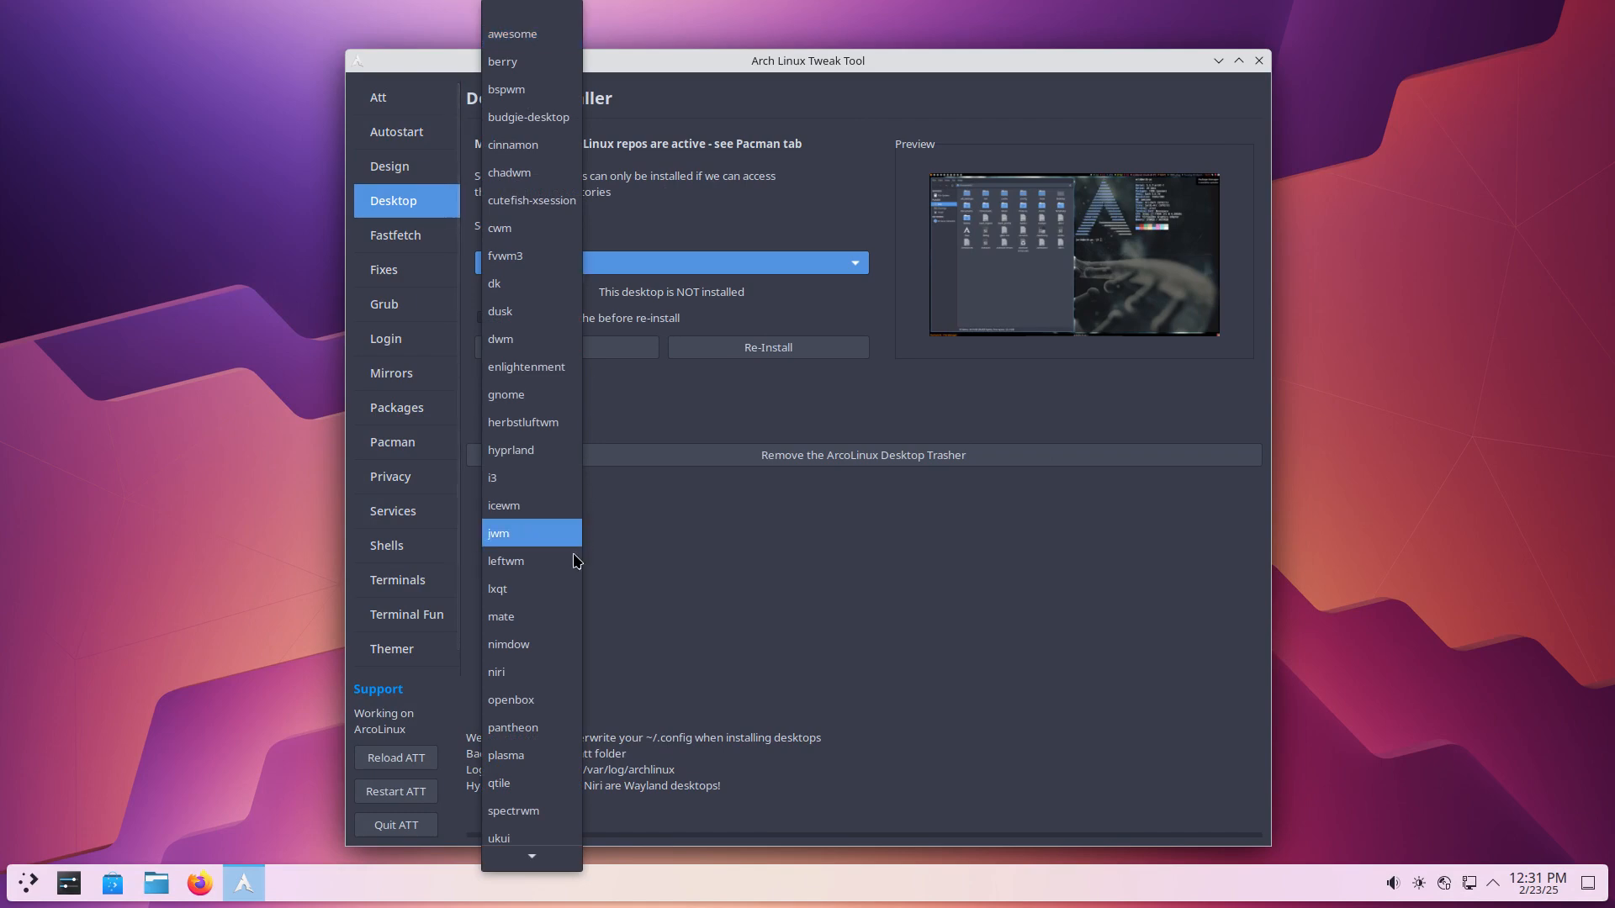
left_click(495, 671)
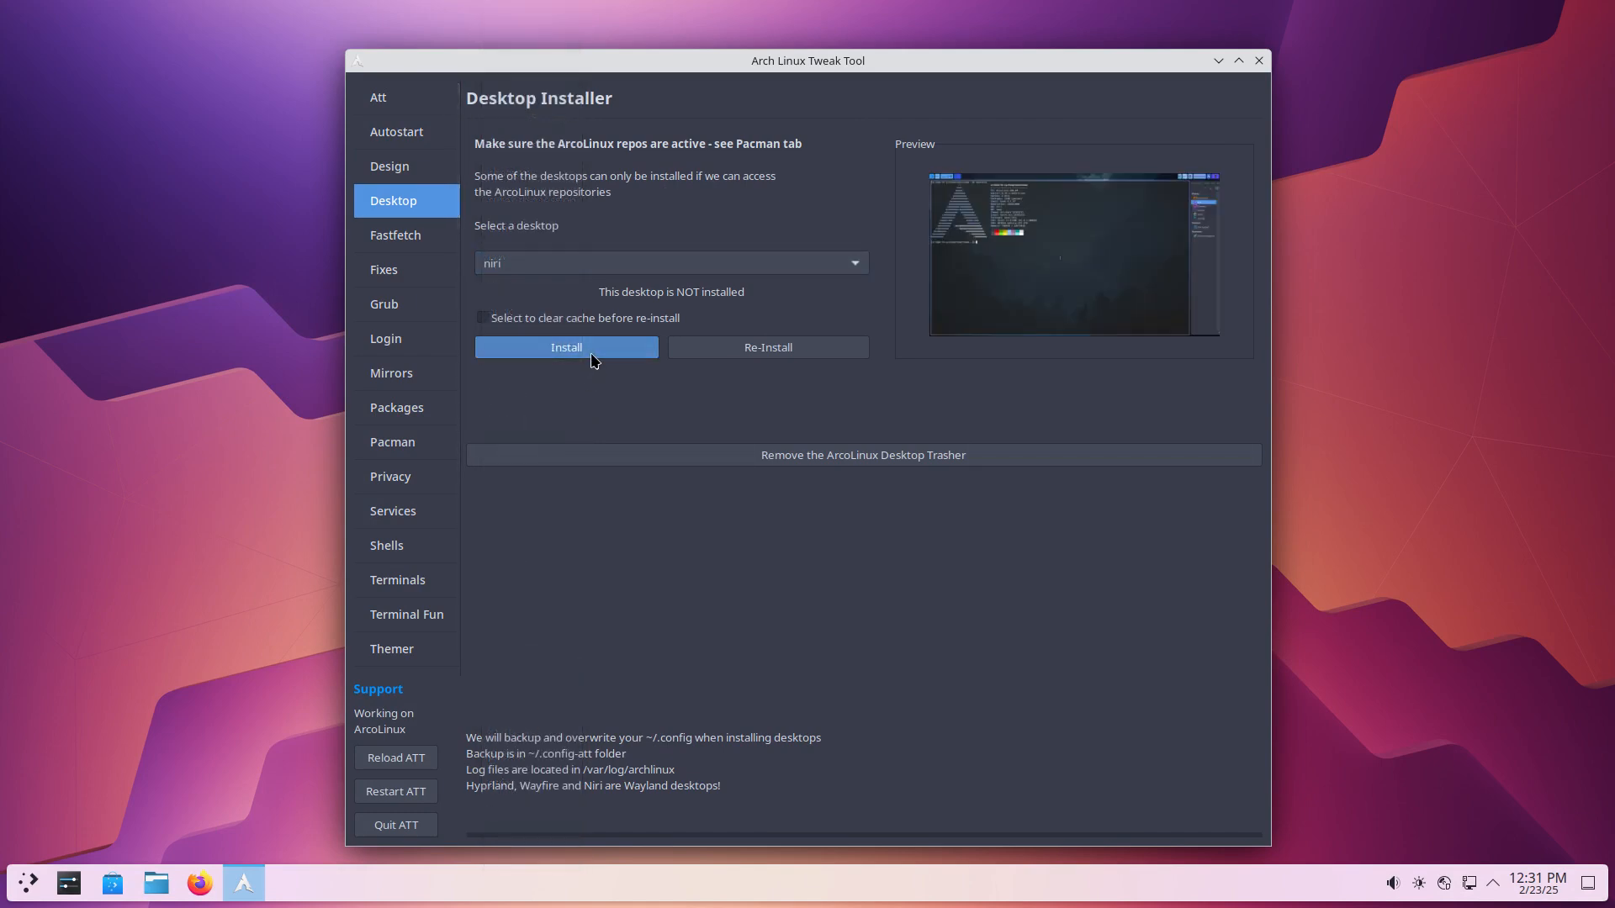
left_click(565, 346)
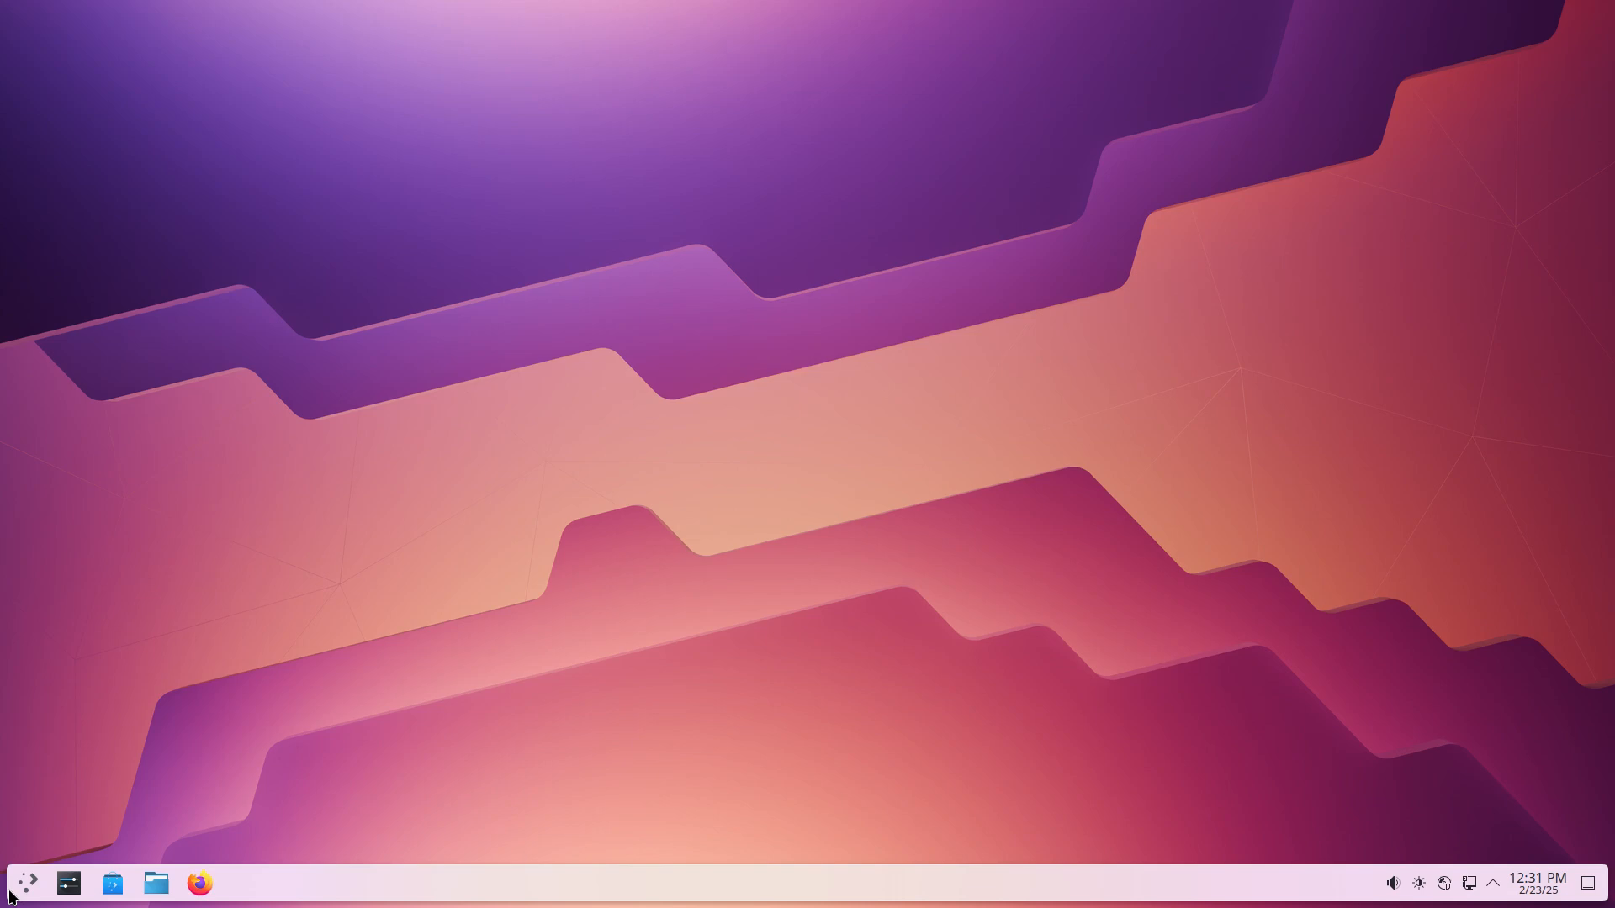
- Restart the virtual machine immediately from the launcher's power options
left_click(27, 883)
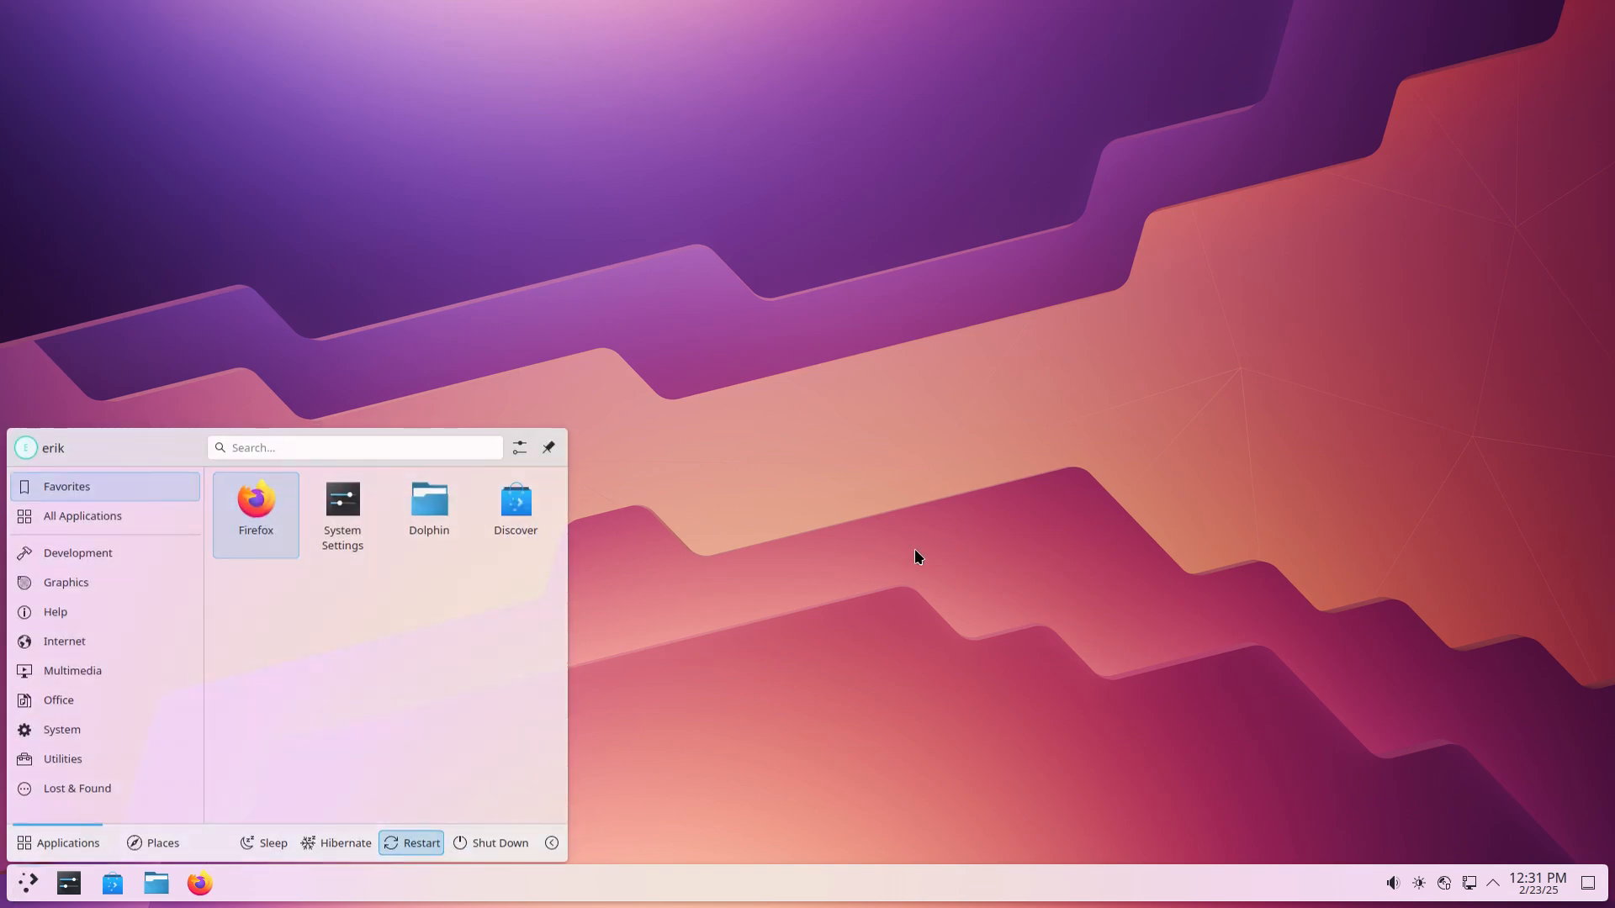
left_click(419, 843)
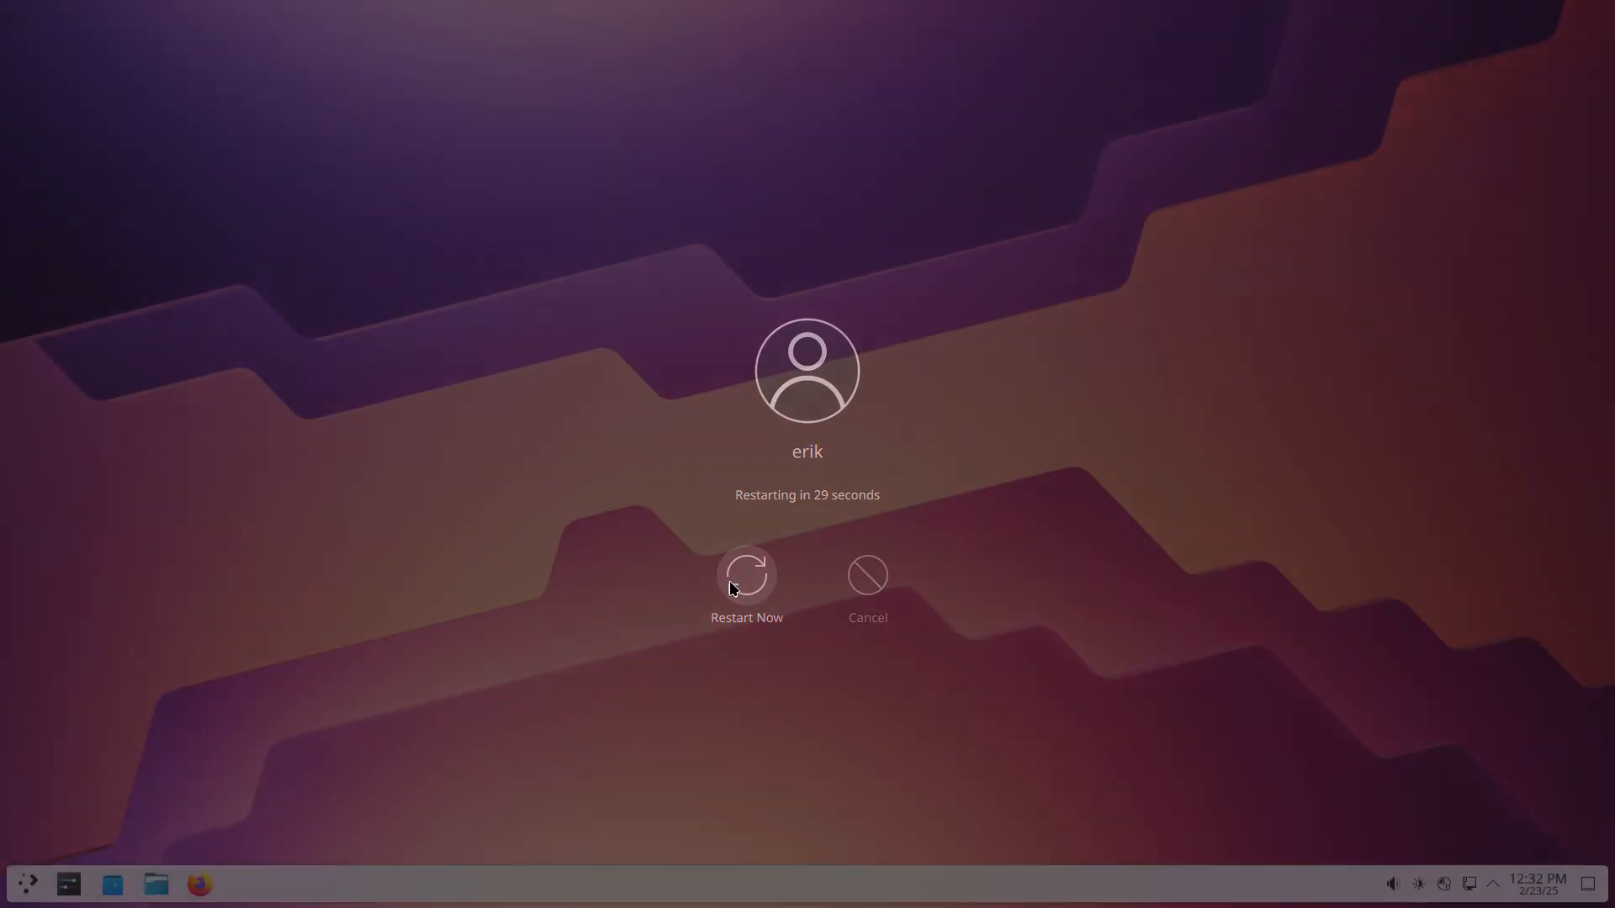
left_click(747, 585)
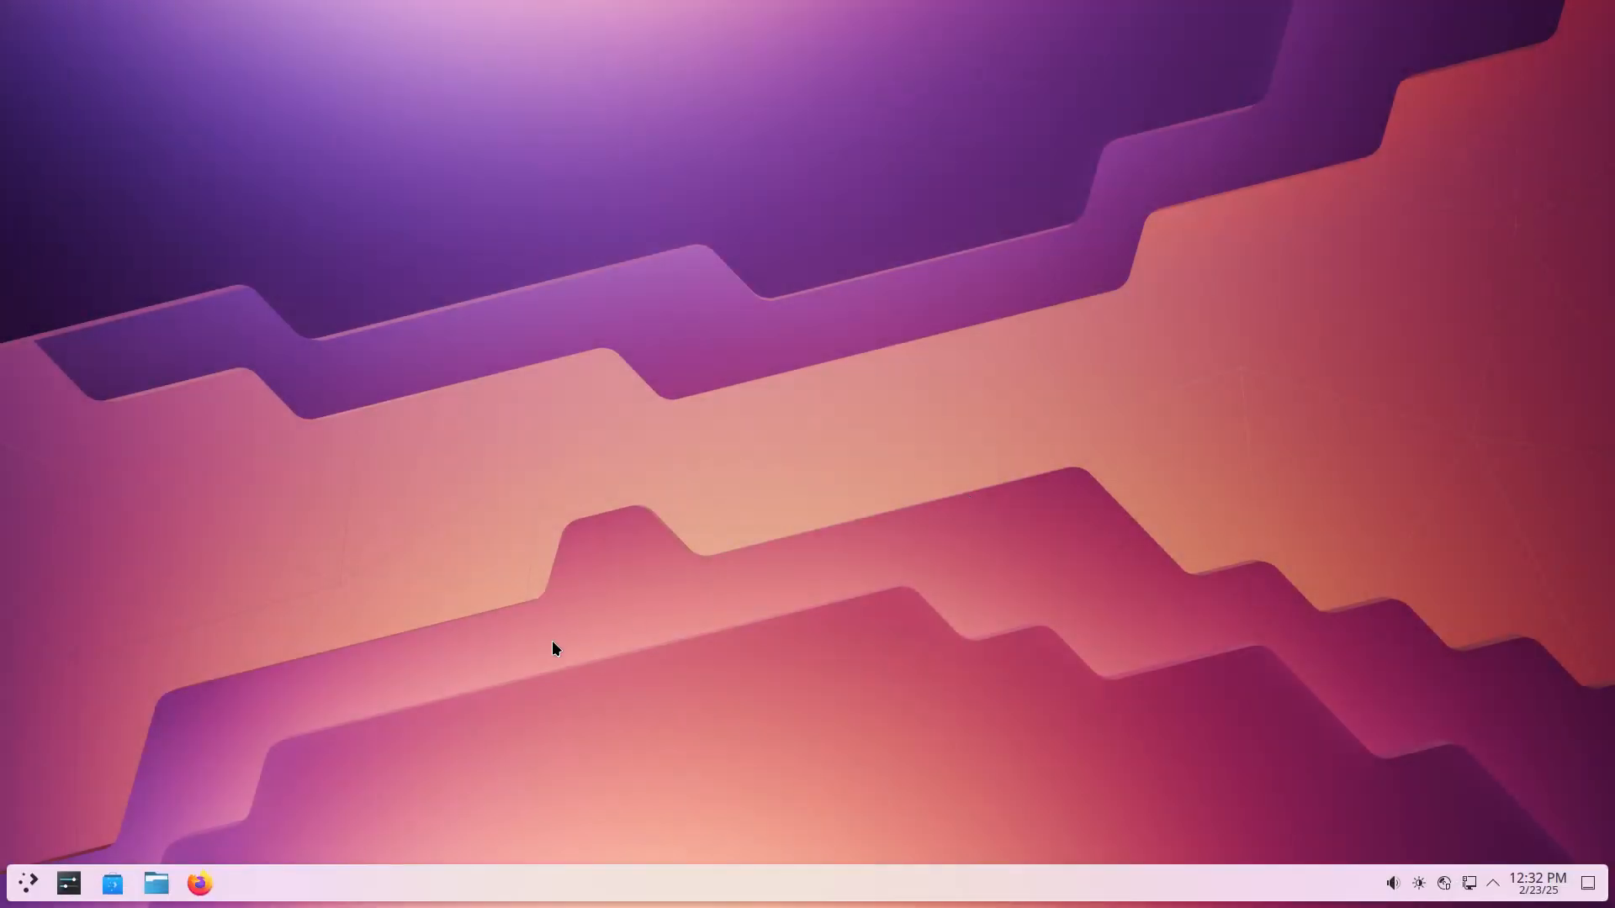
- Log out of the Plasma session to reach the SDDM login screen with Niri selected
left_click(26, 883)
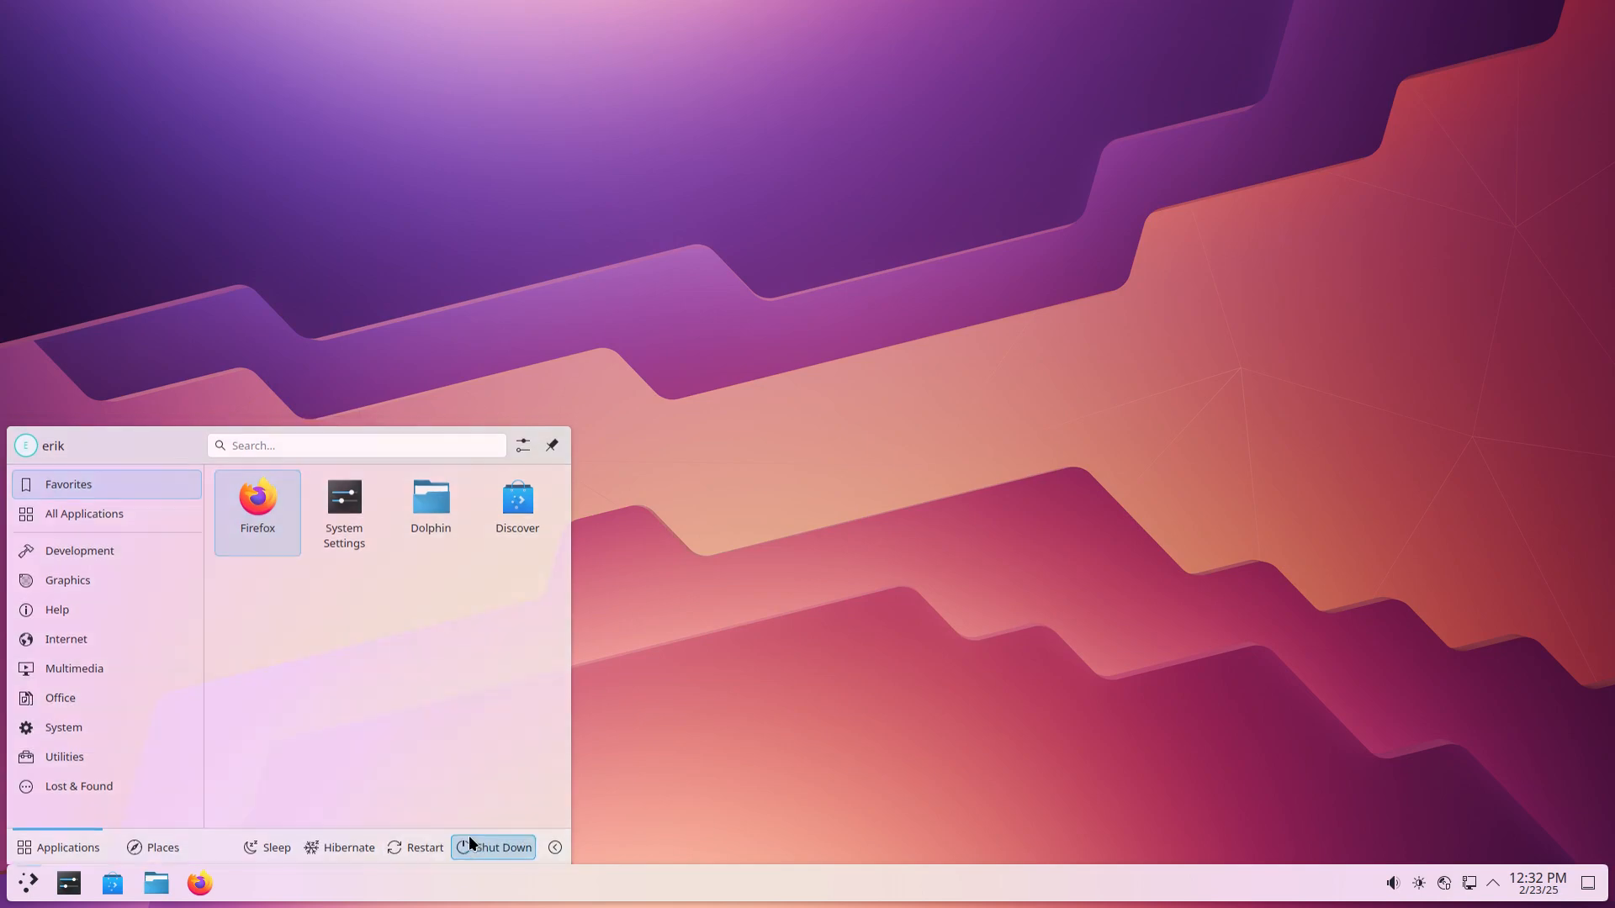
left_click(493, 846)
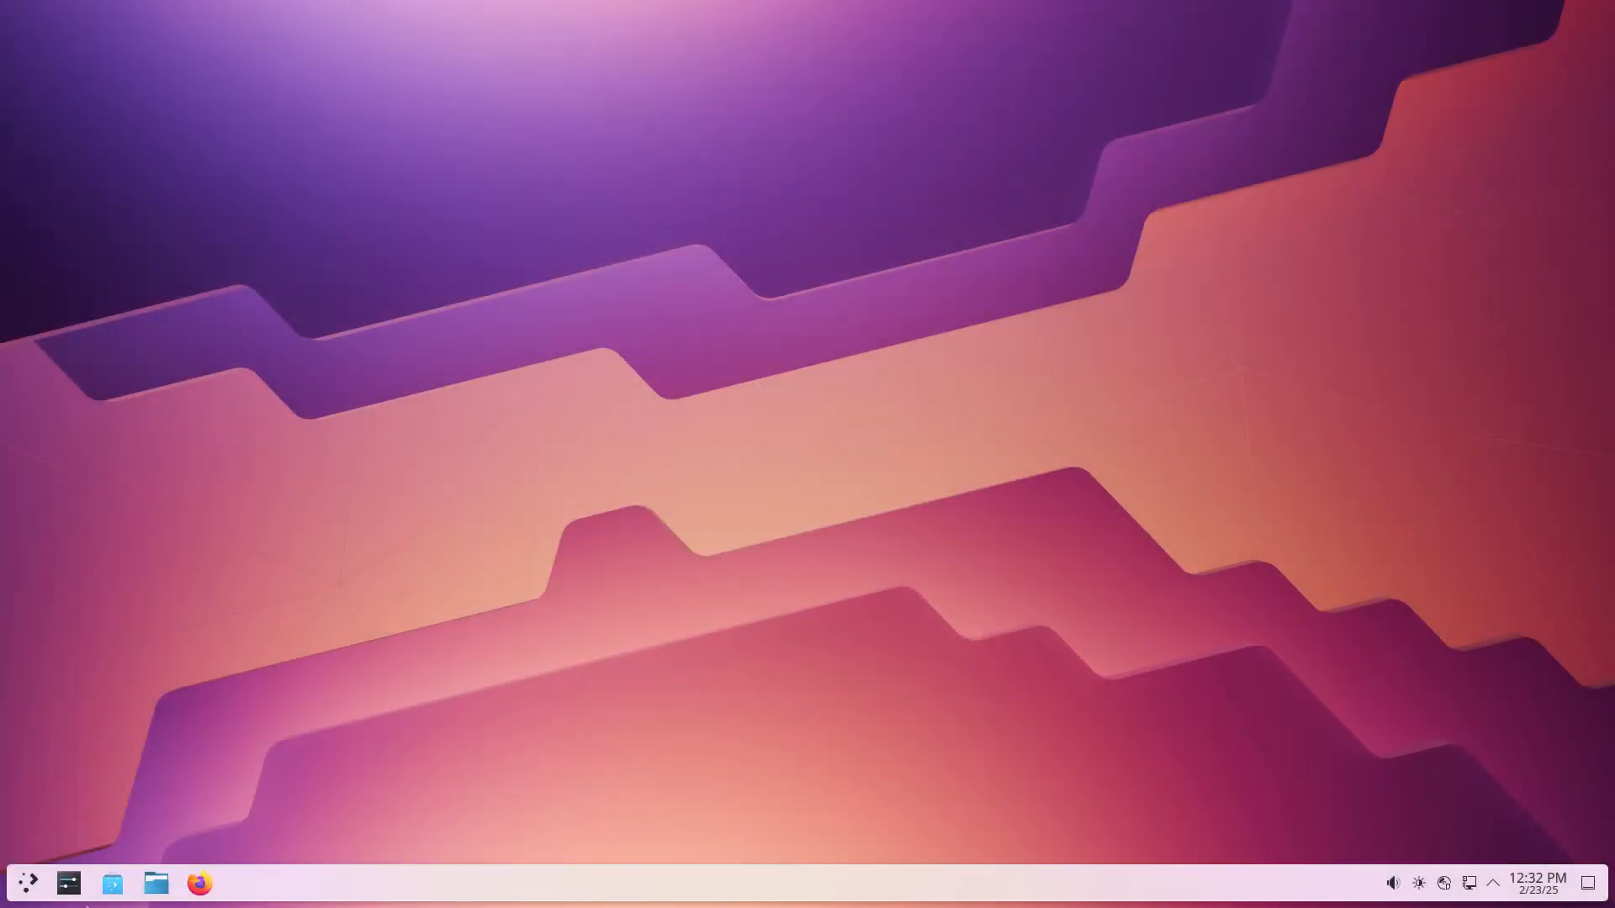
left_click(26, 883)
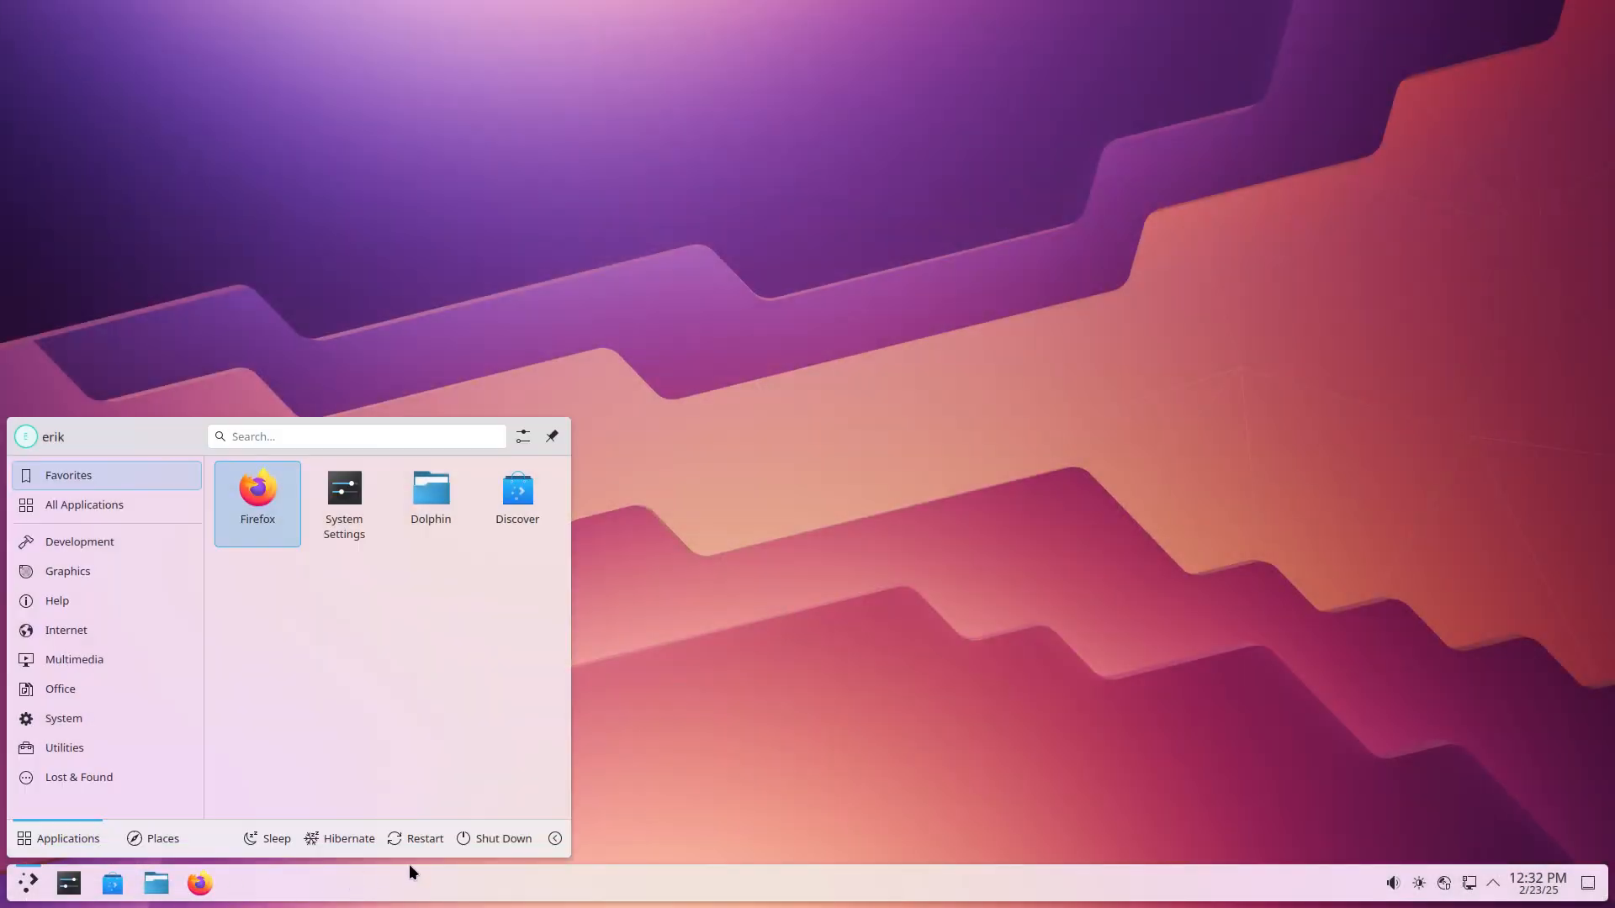
left_click(553, 837)
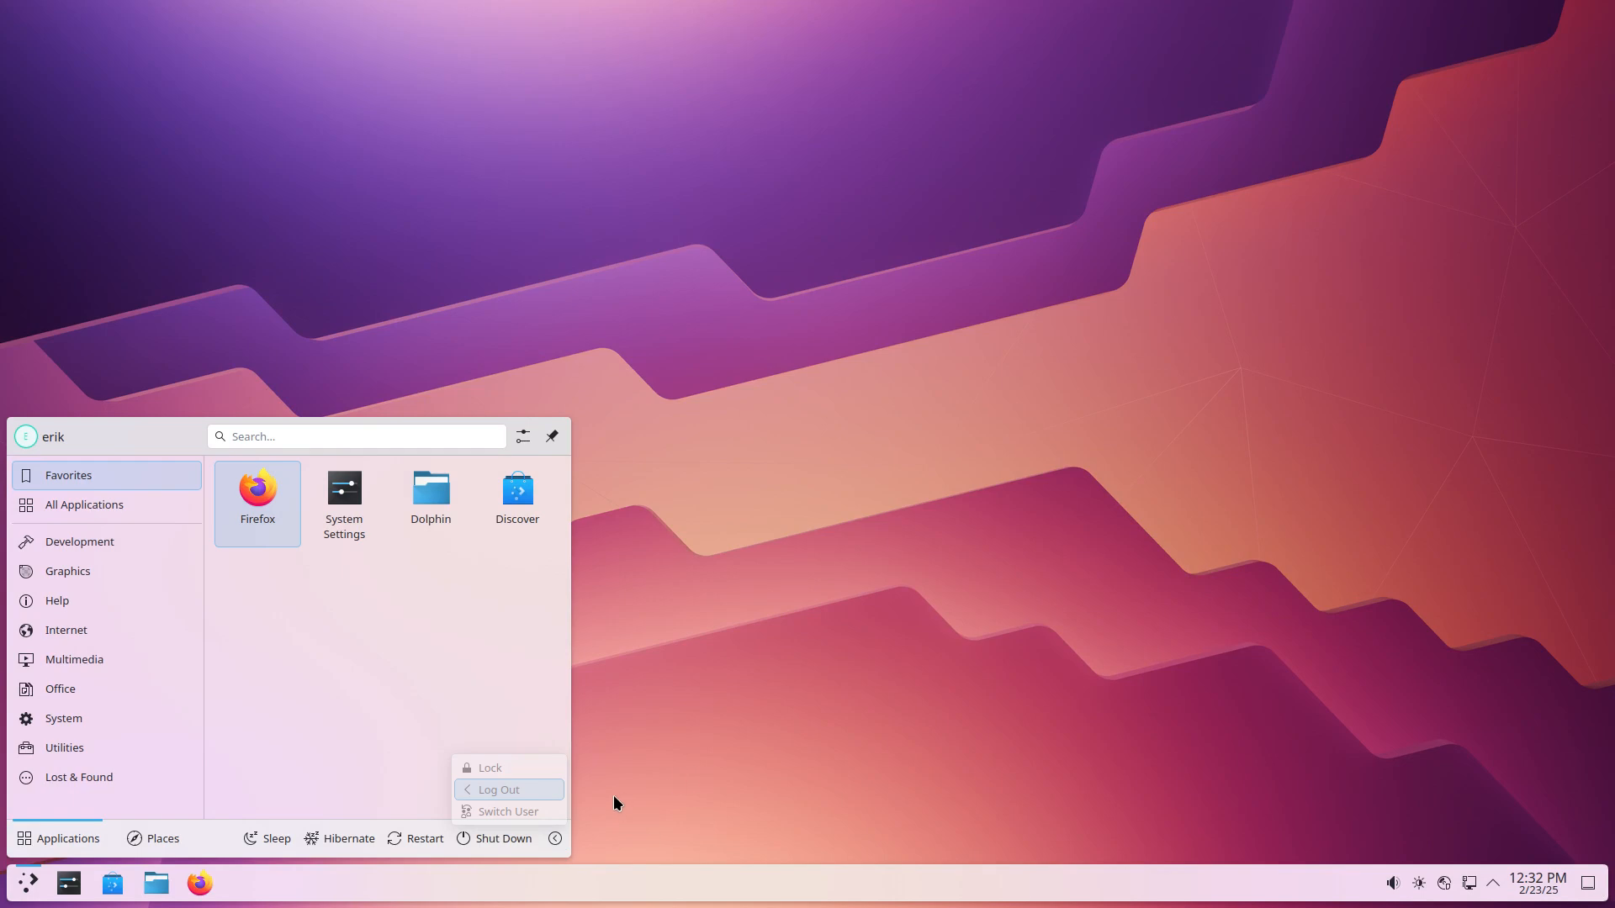
left_click(497, 788)
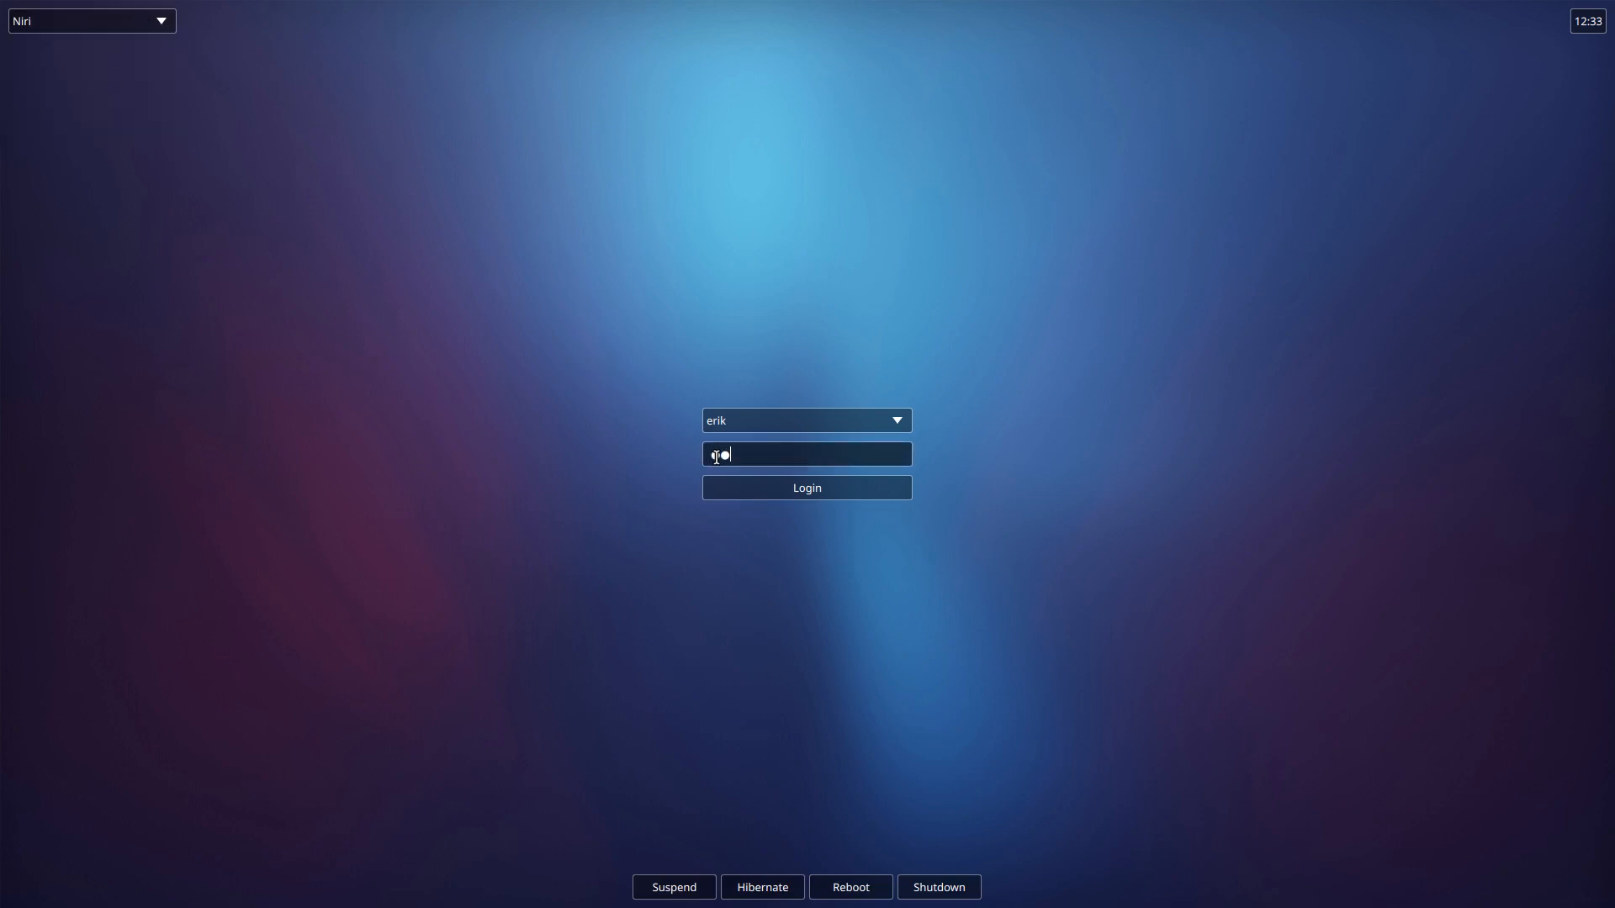
- Log in to the Niri session and reach the Niri desktop
left_click(806, 488)
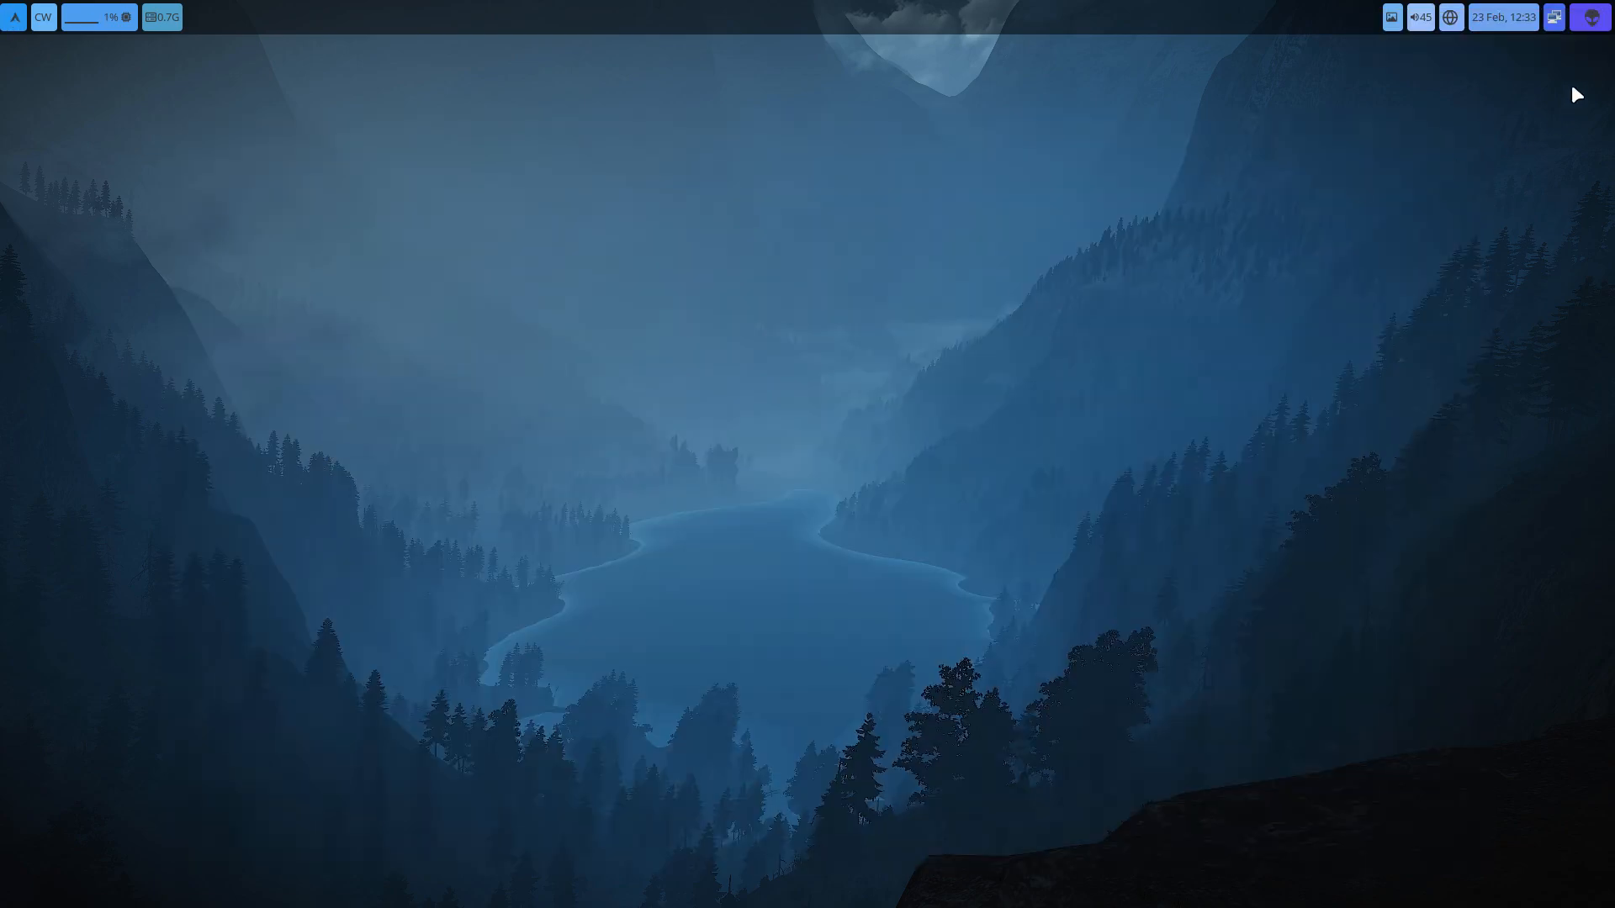
mouse_move(1589, 402)
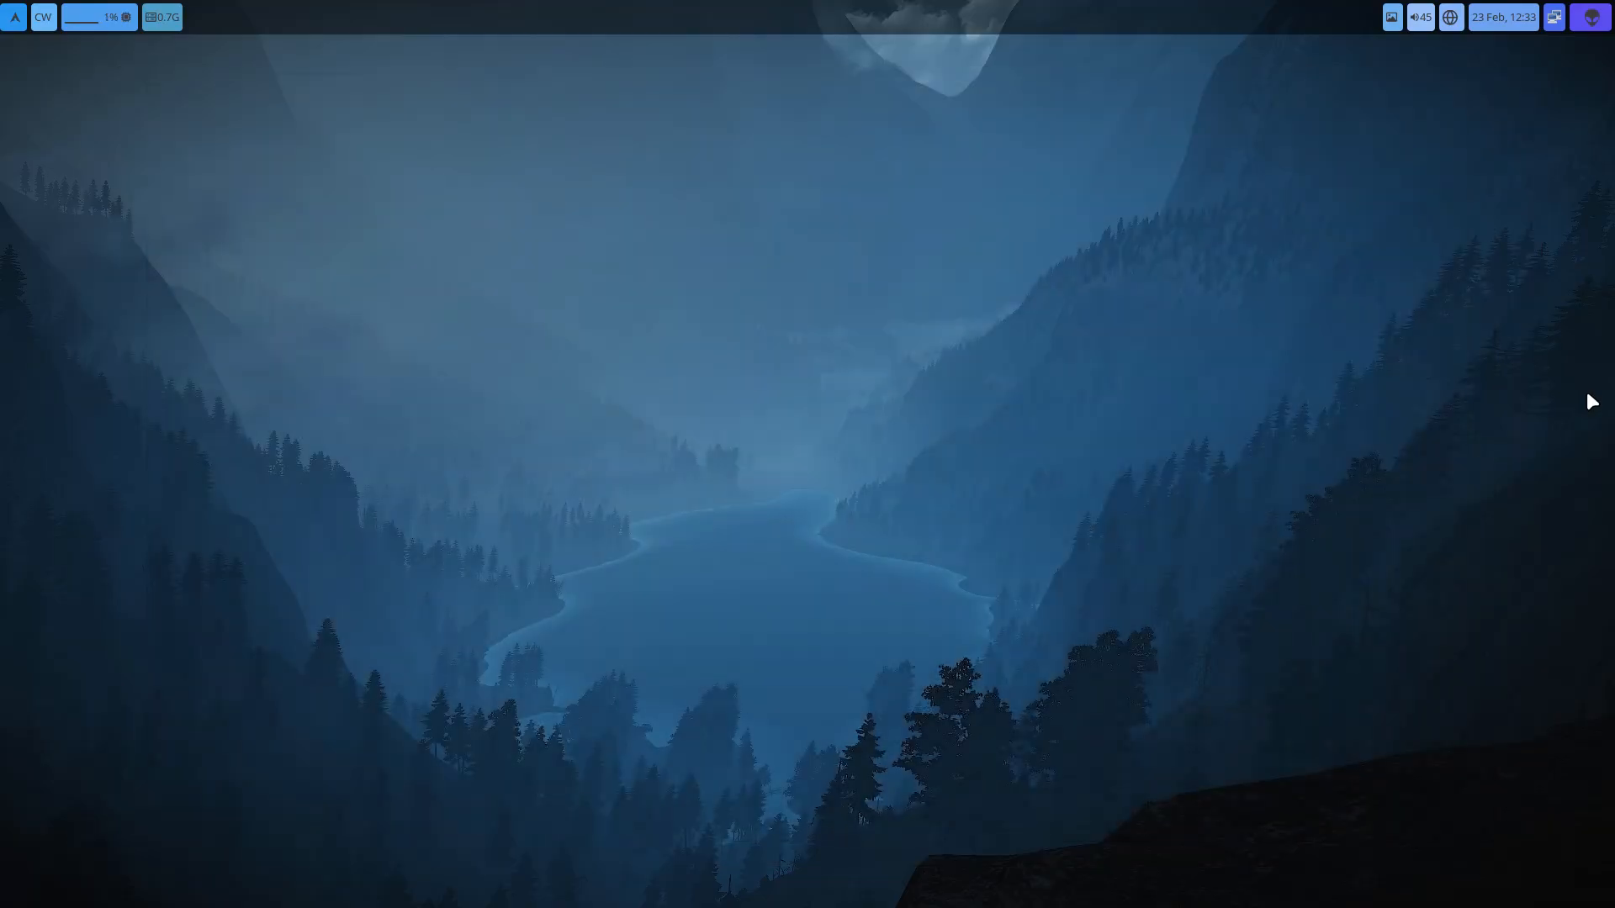
- Read the Niri keybinding cheatsheet.md and close it with Super+q
left_click(1391, 16)
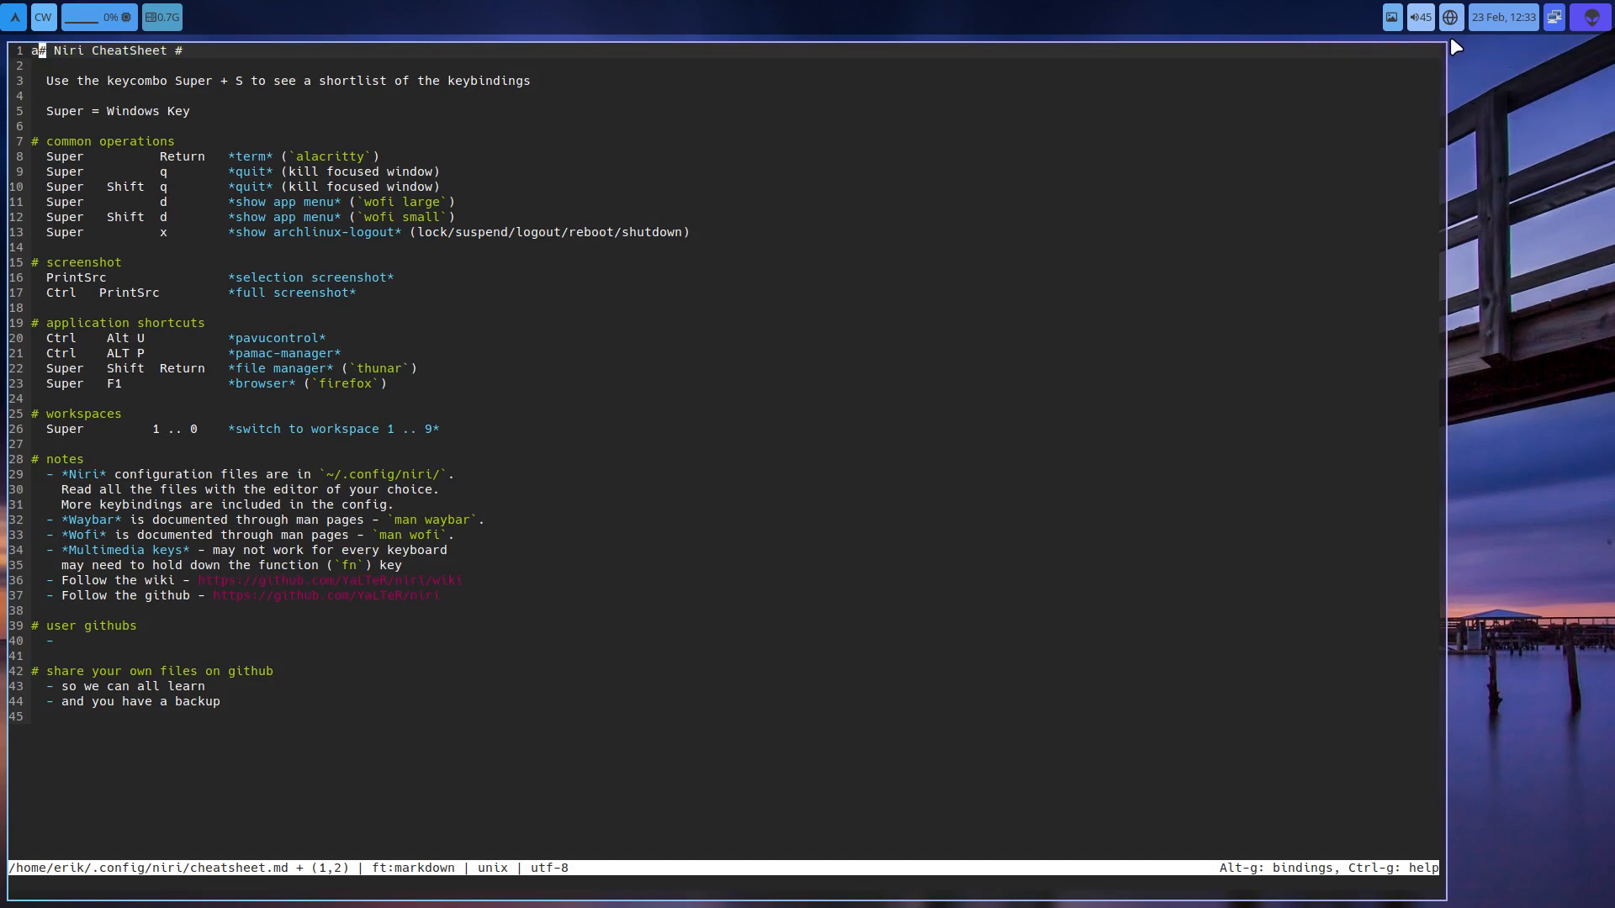
type("aAS")
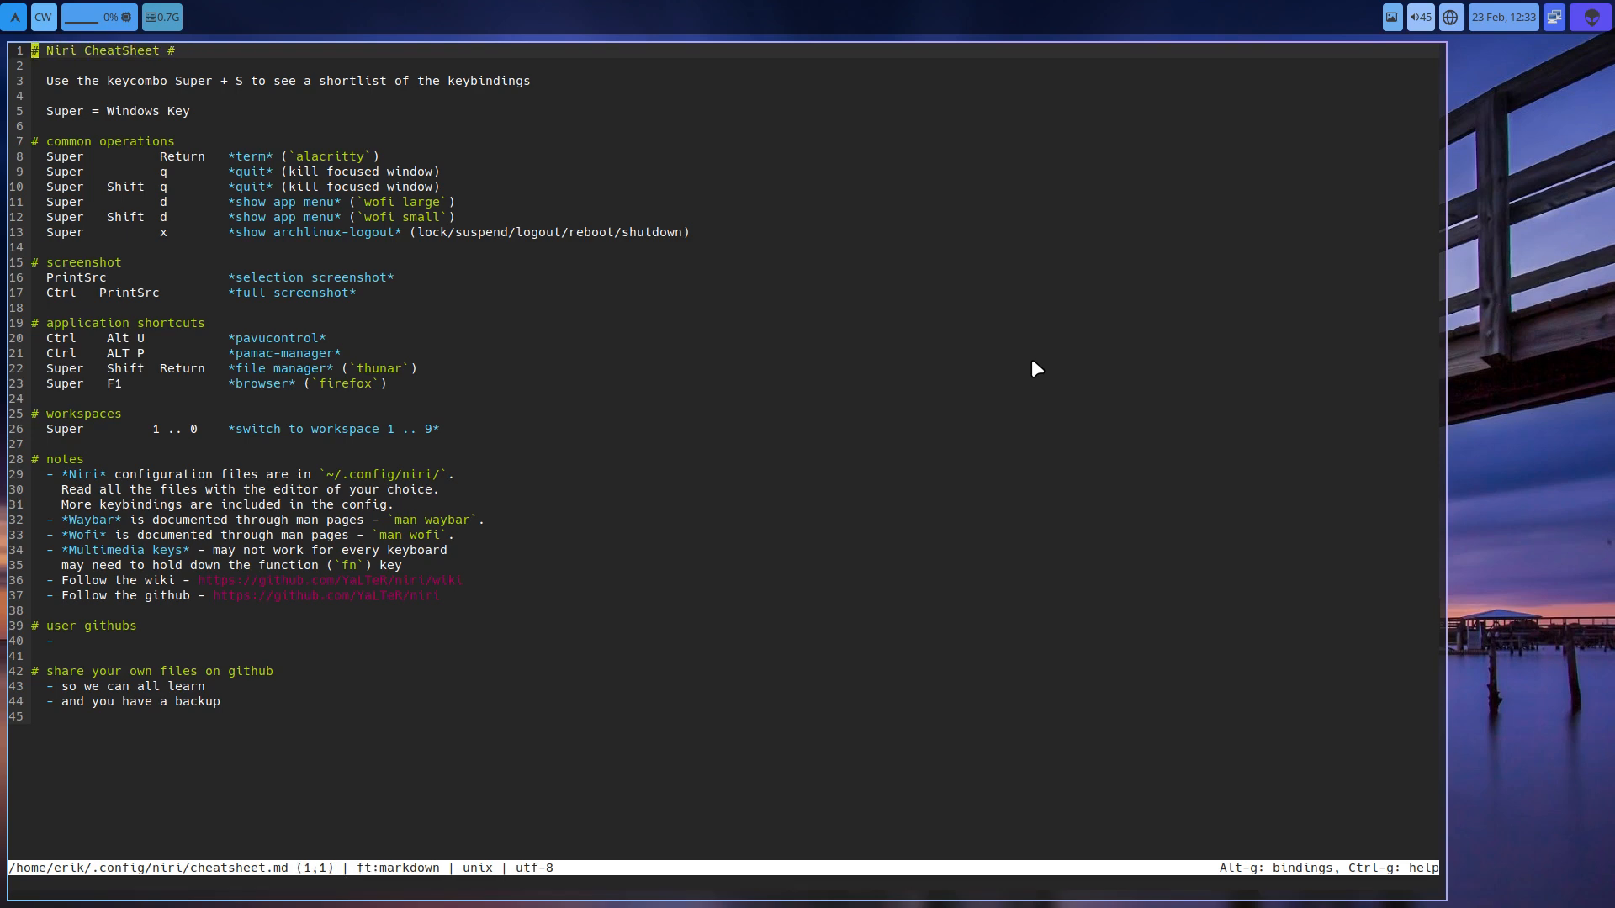
key("Super+q")
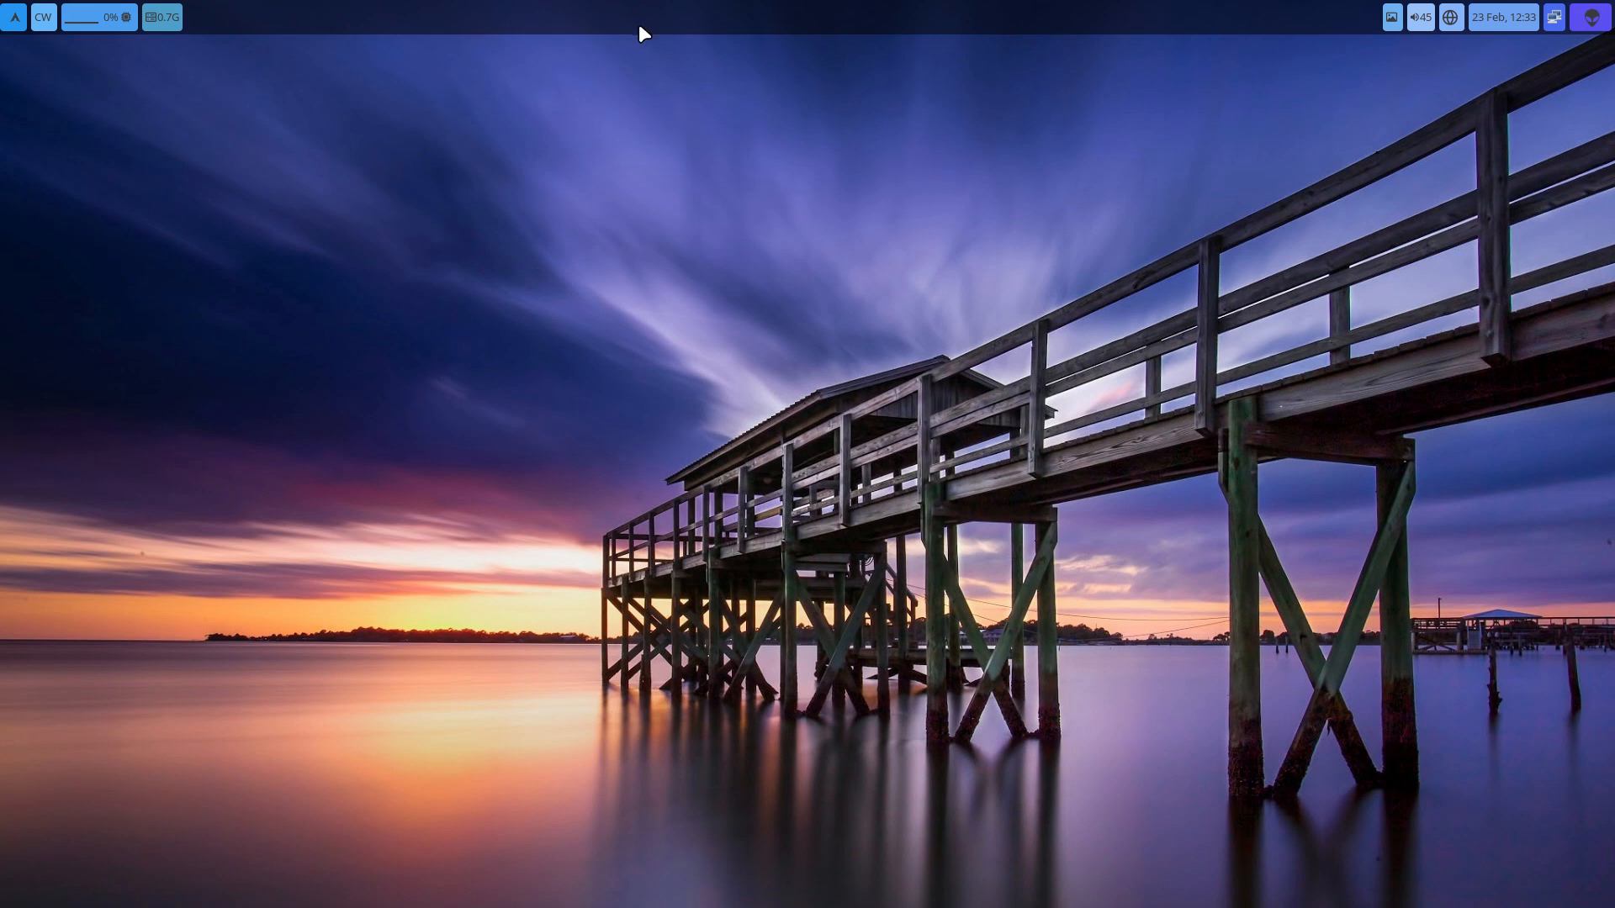
mouse_move(654, 105)
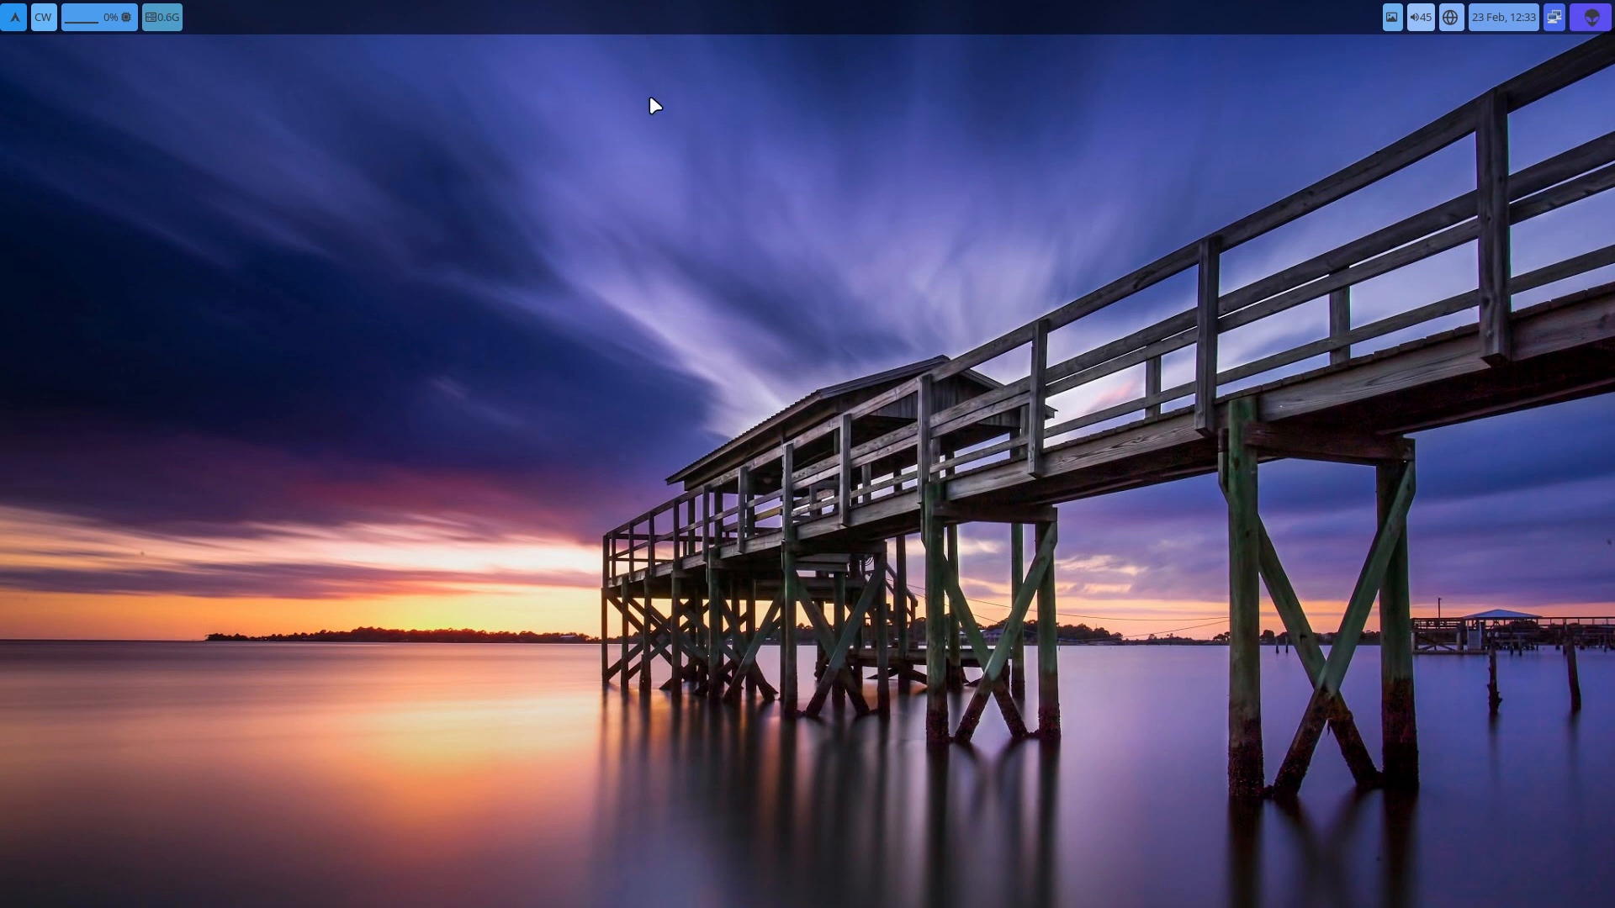
mouse_move(557, 246)
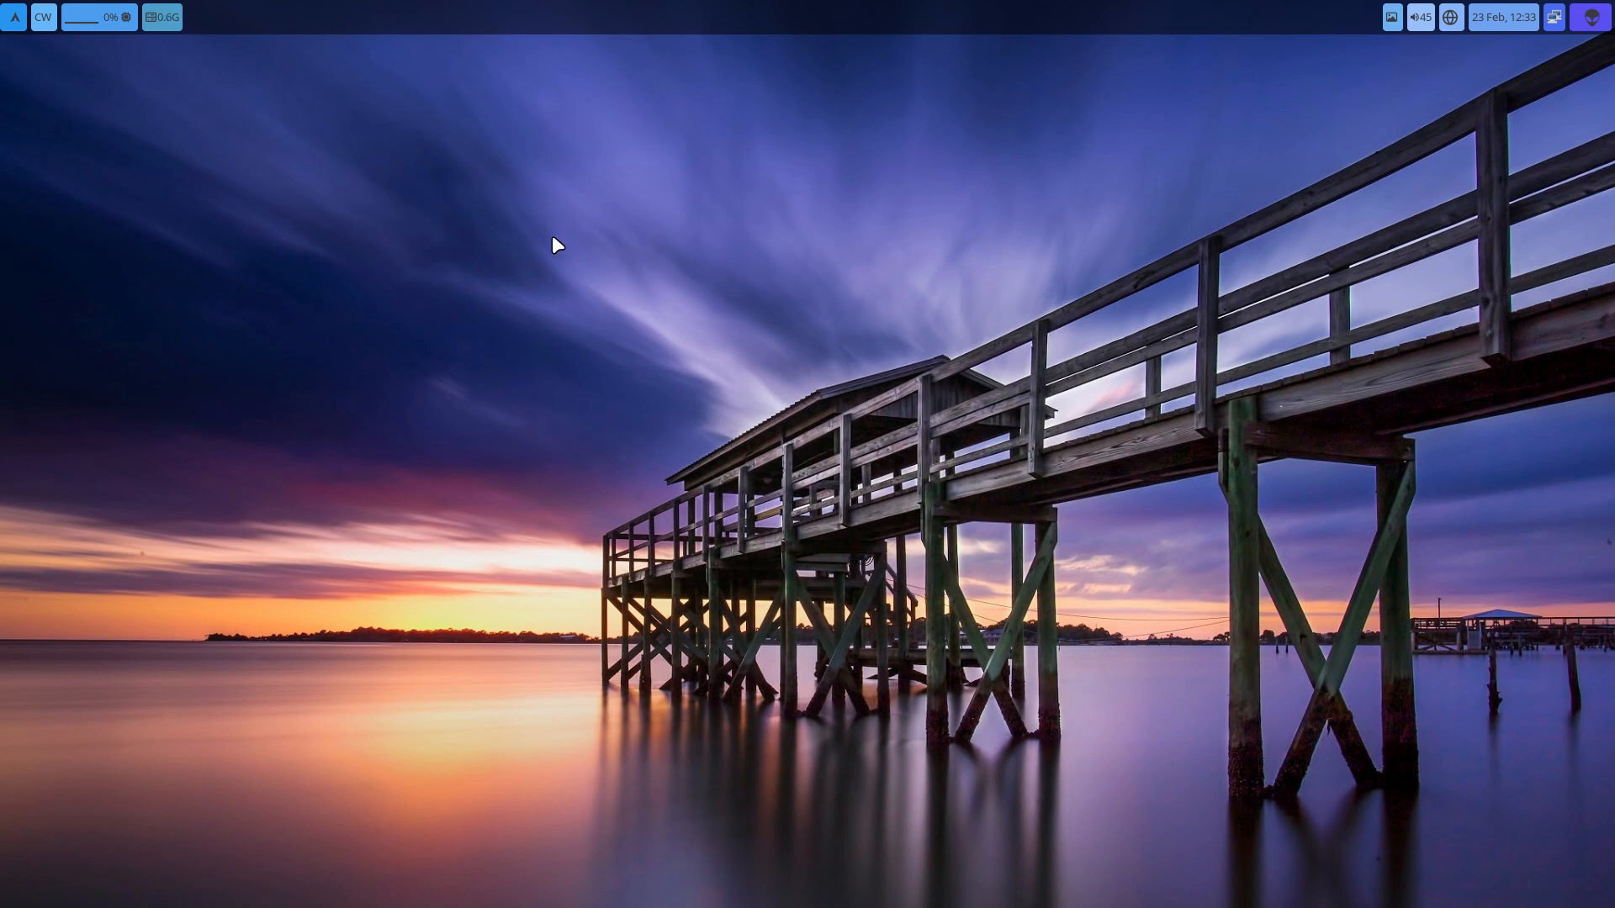
mouse_move(147, 319)
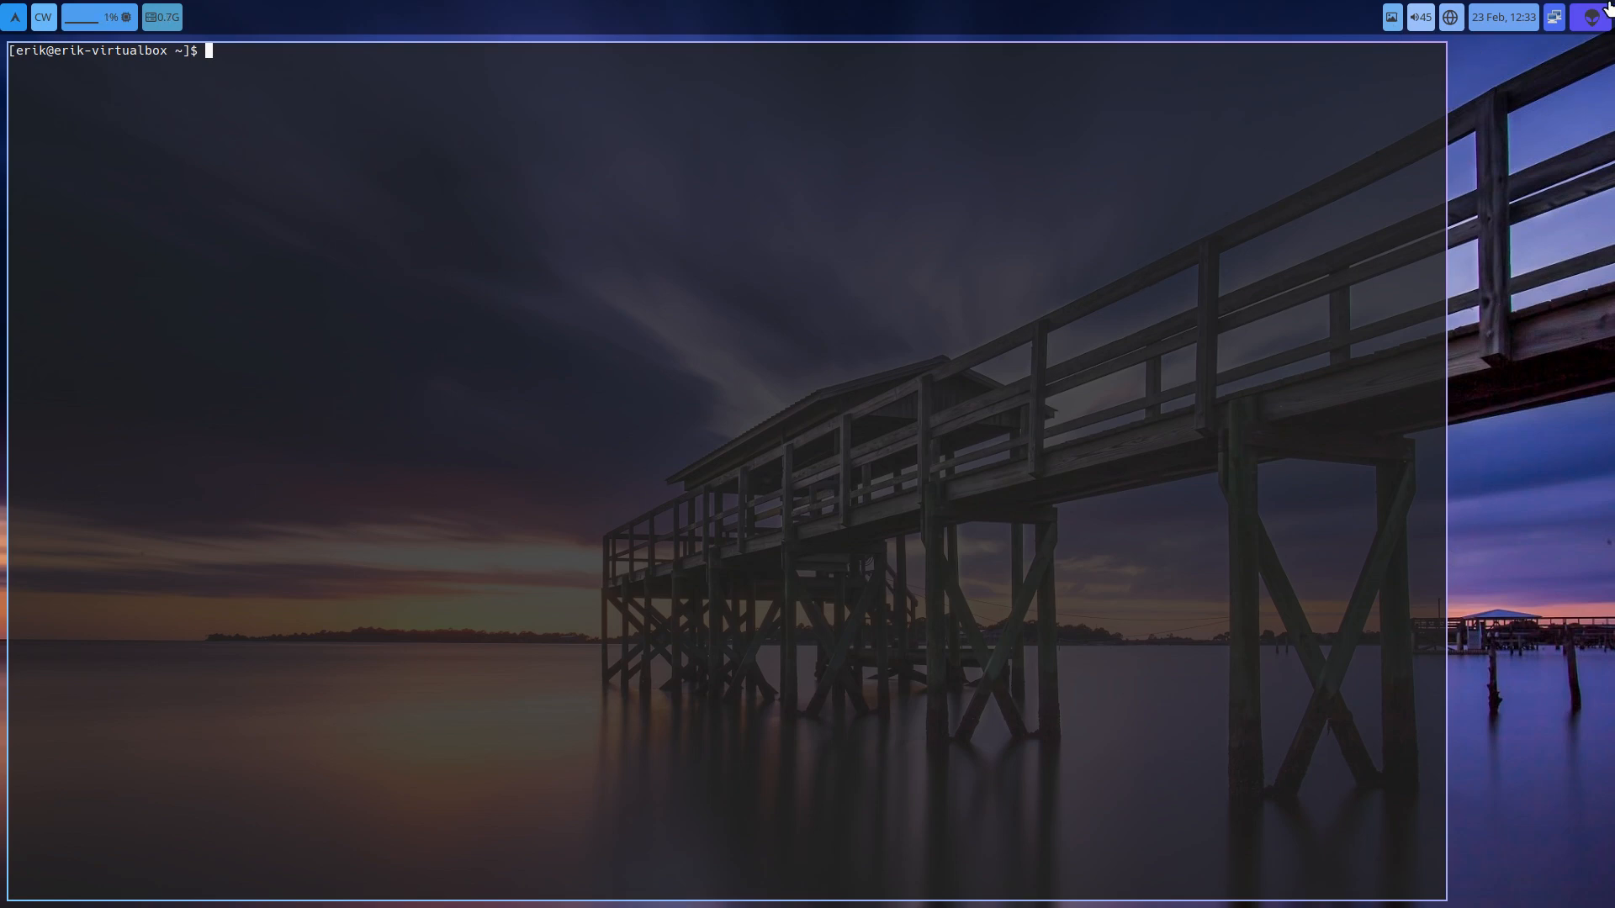
mouse_move(257, 557)
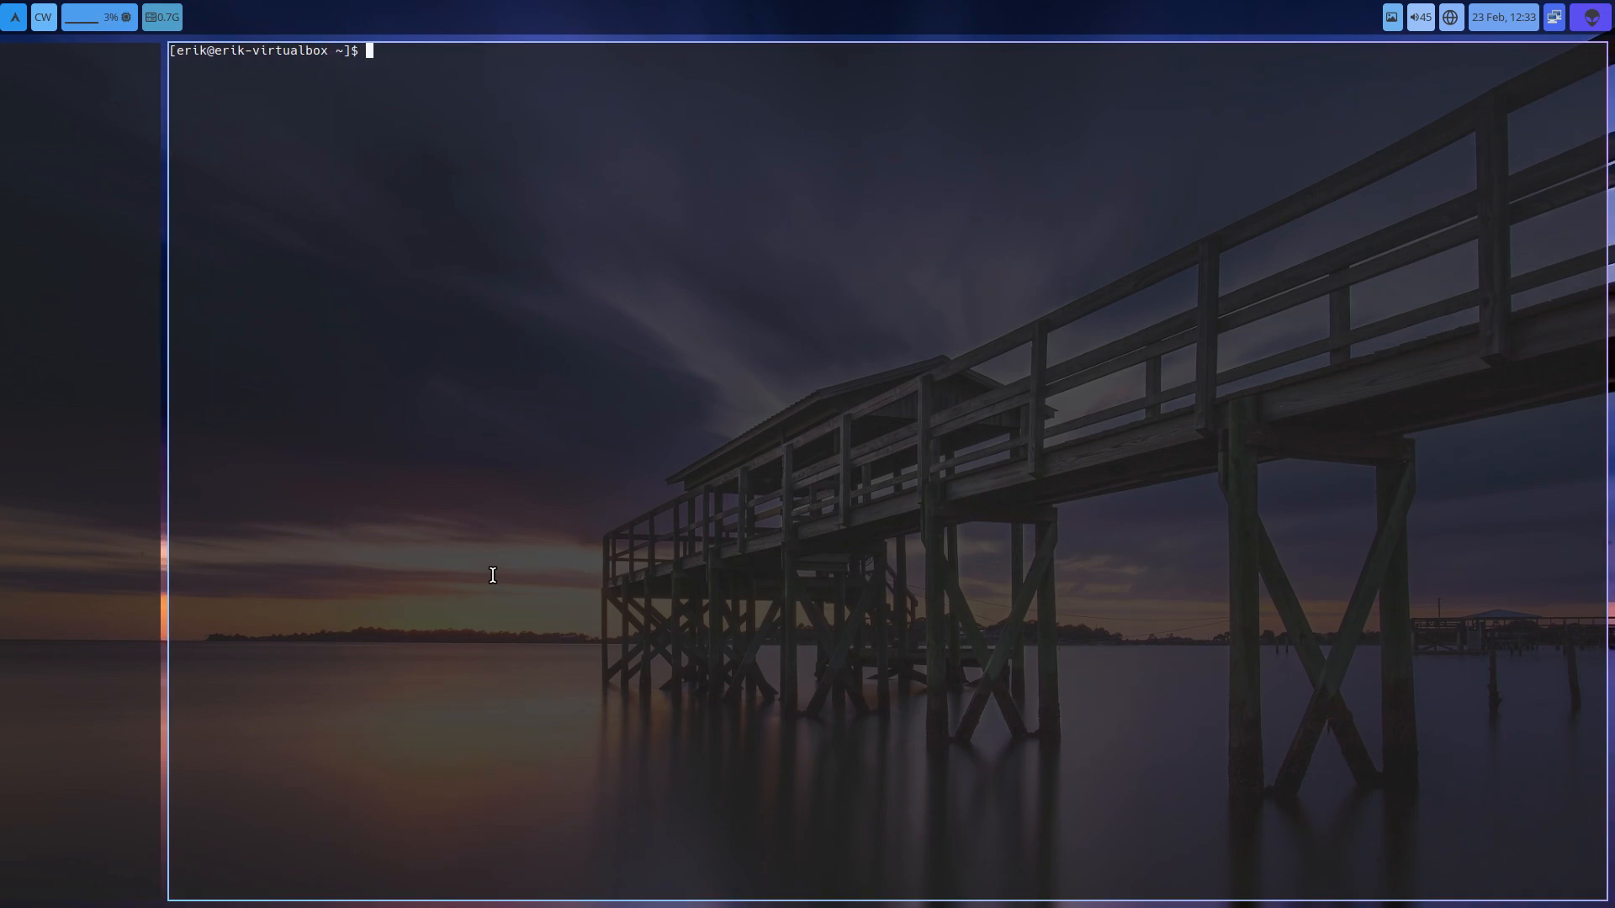
mouse_move(585, 526)
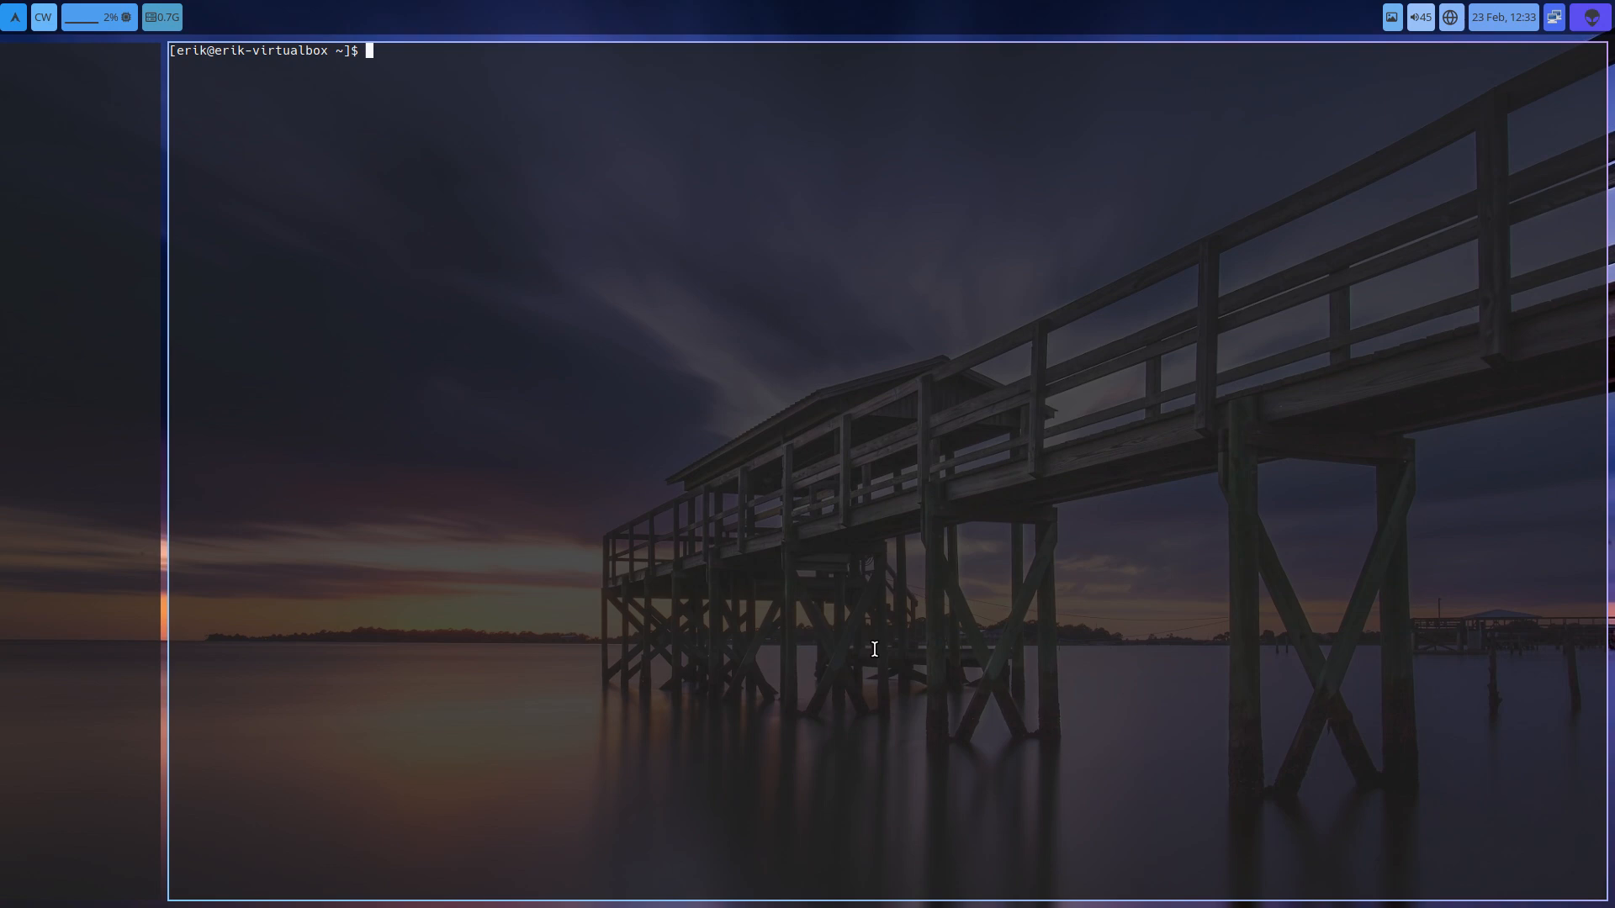
- Run give-me-azerty-be-niri to copy config-azerty.kdl over config.kdl, no reboot needed
type("neofetch")
type("sudo p")
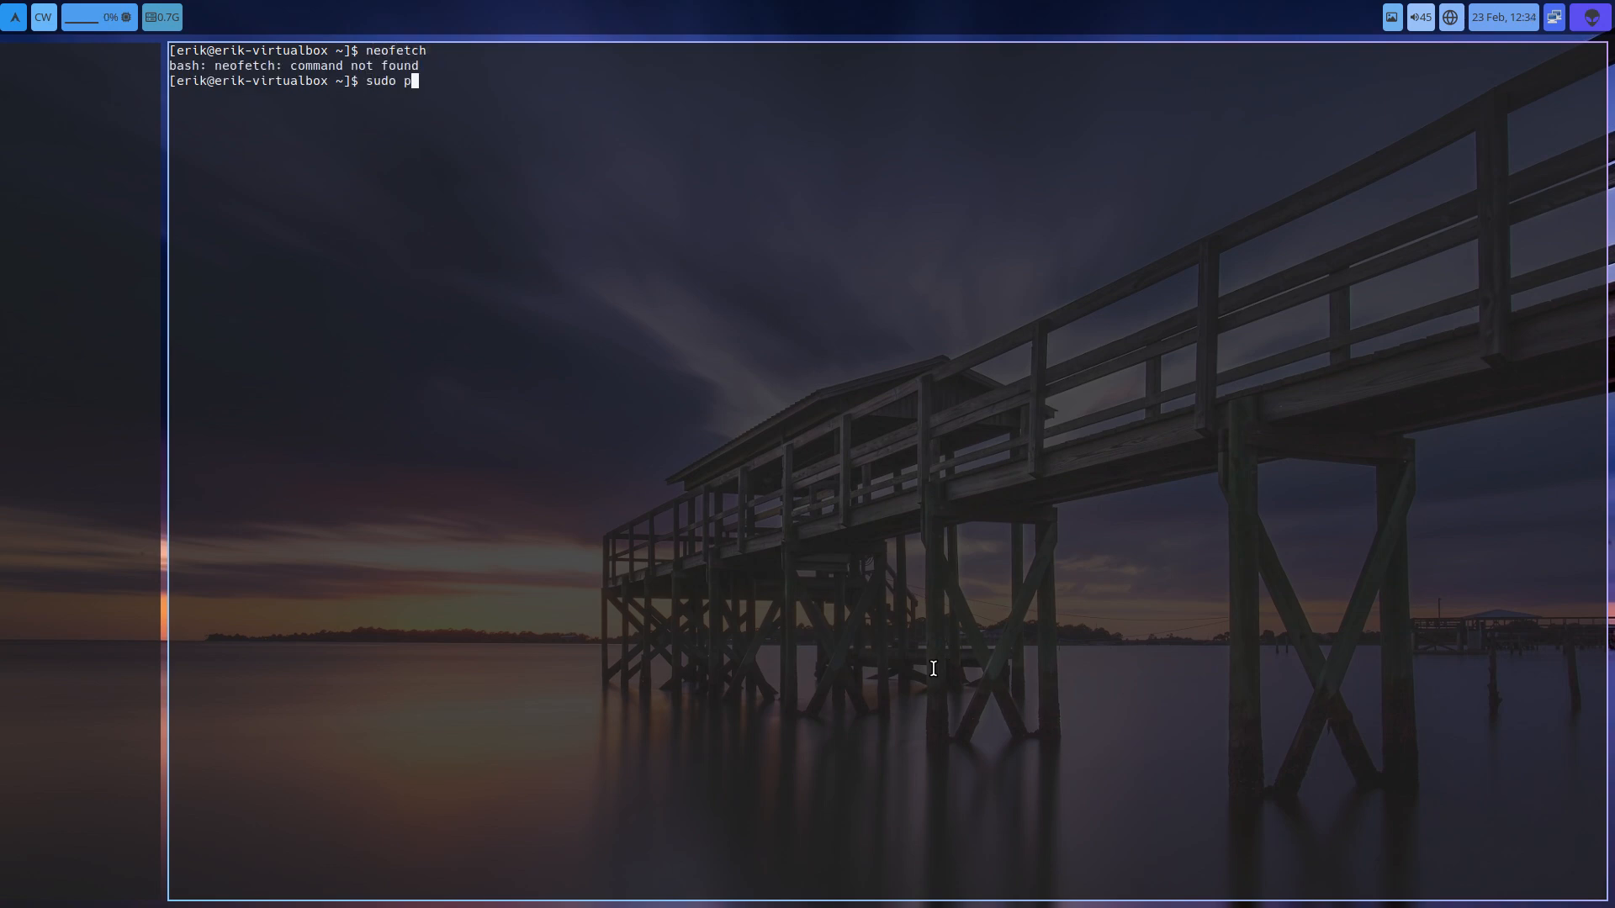
type("qc;q")
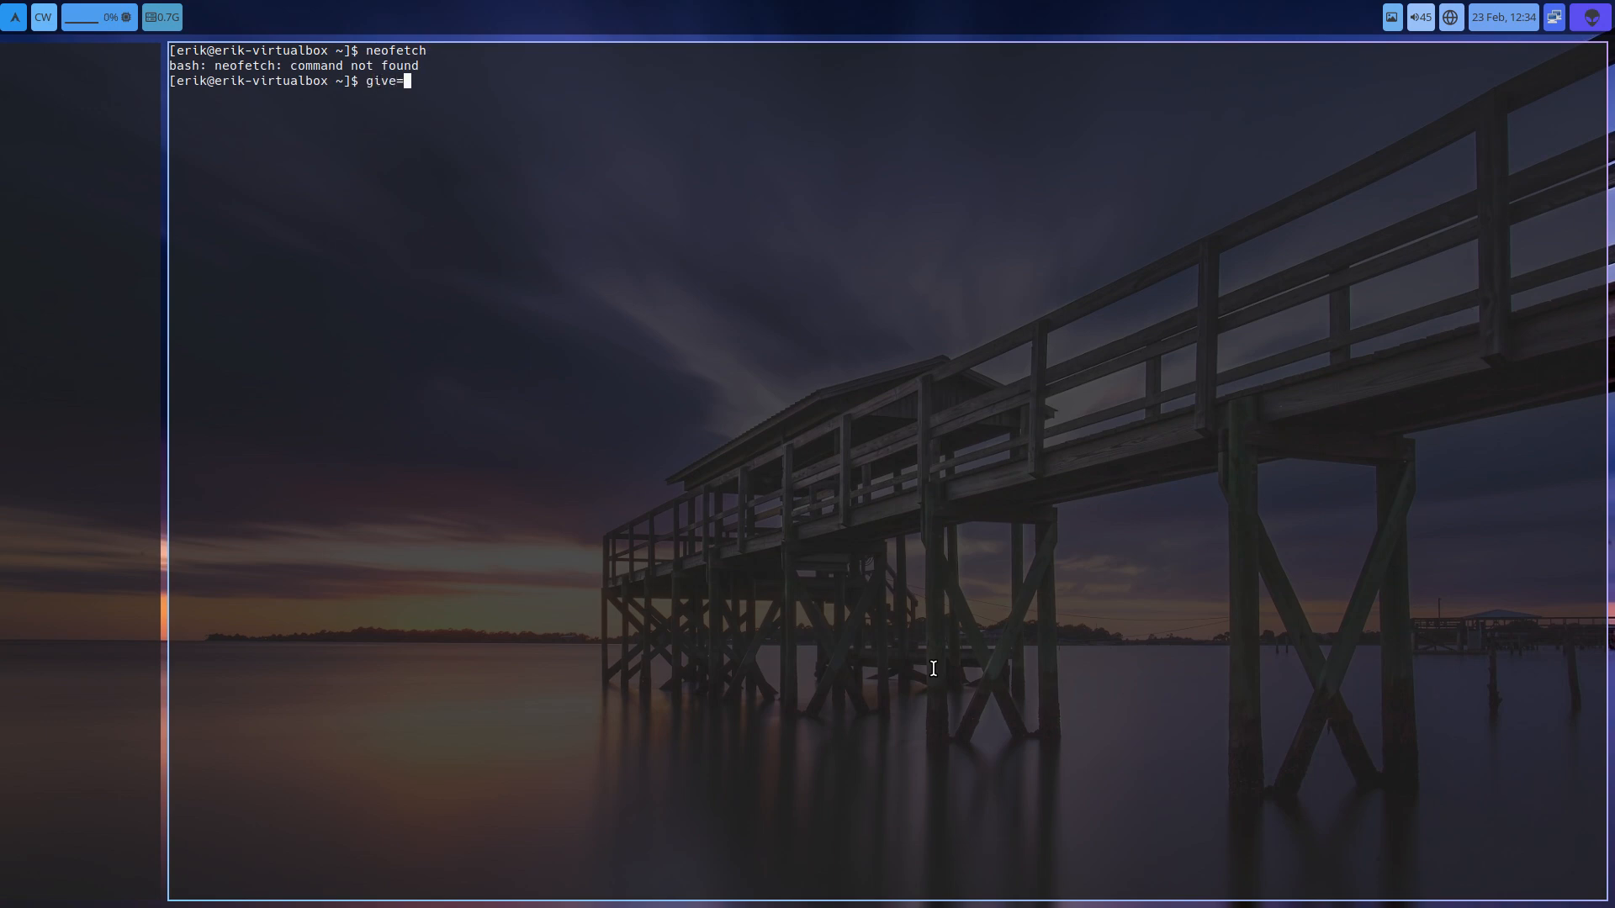
type("-")
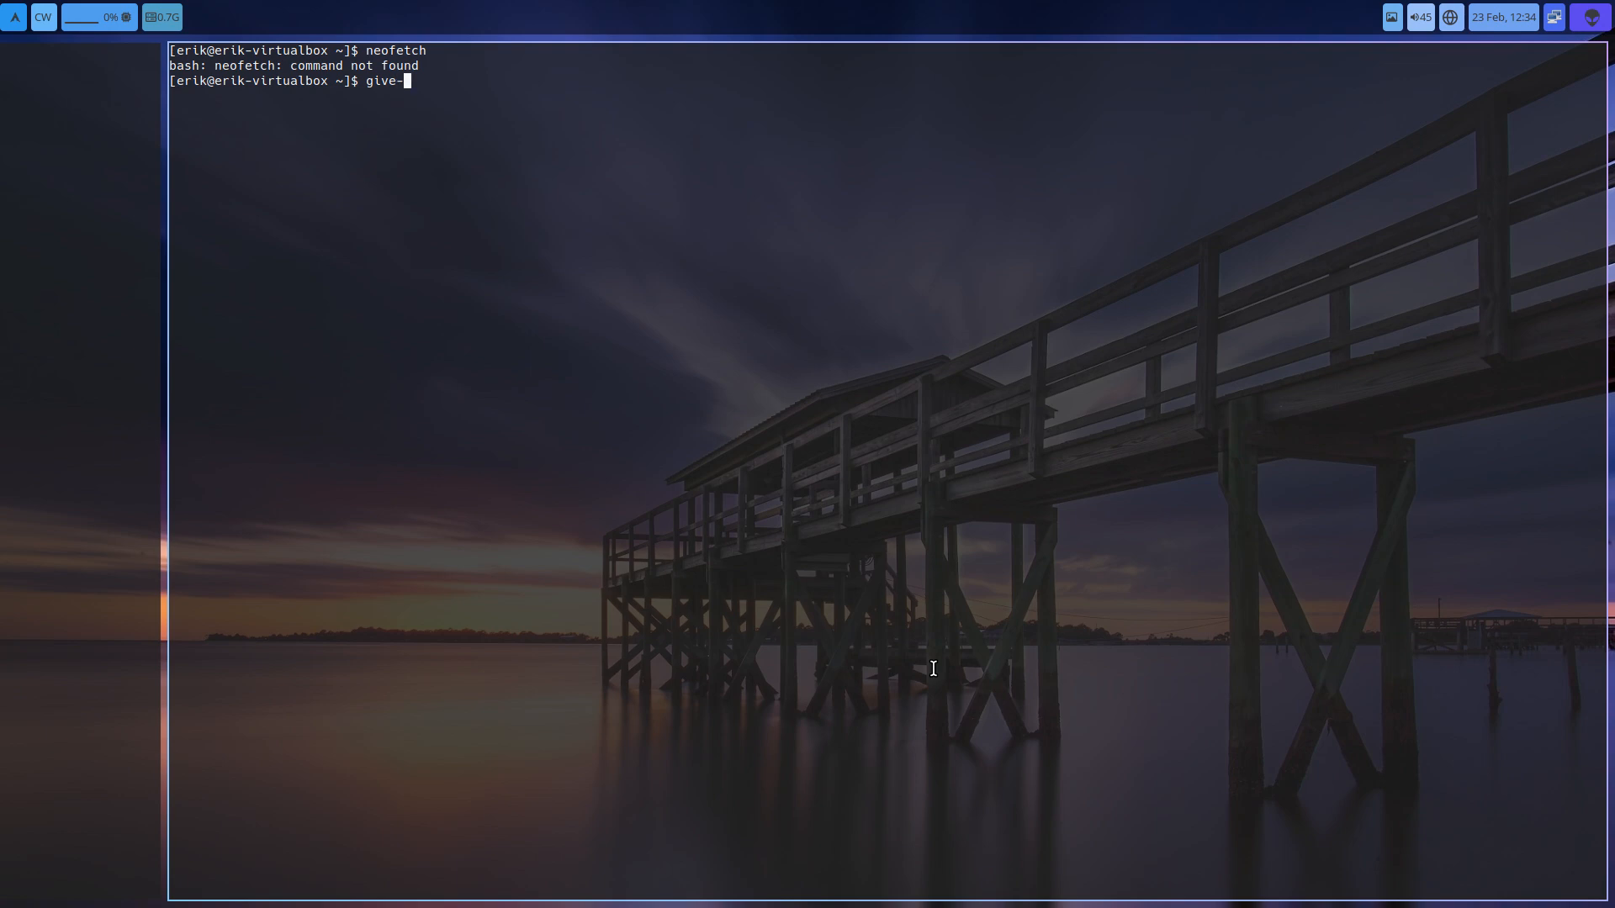
type("me-azerty-be-")
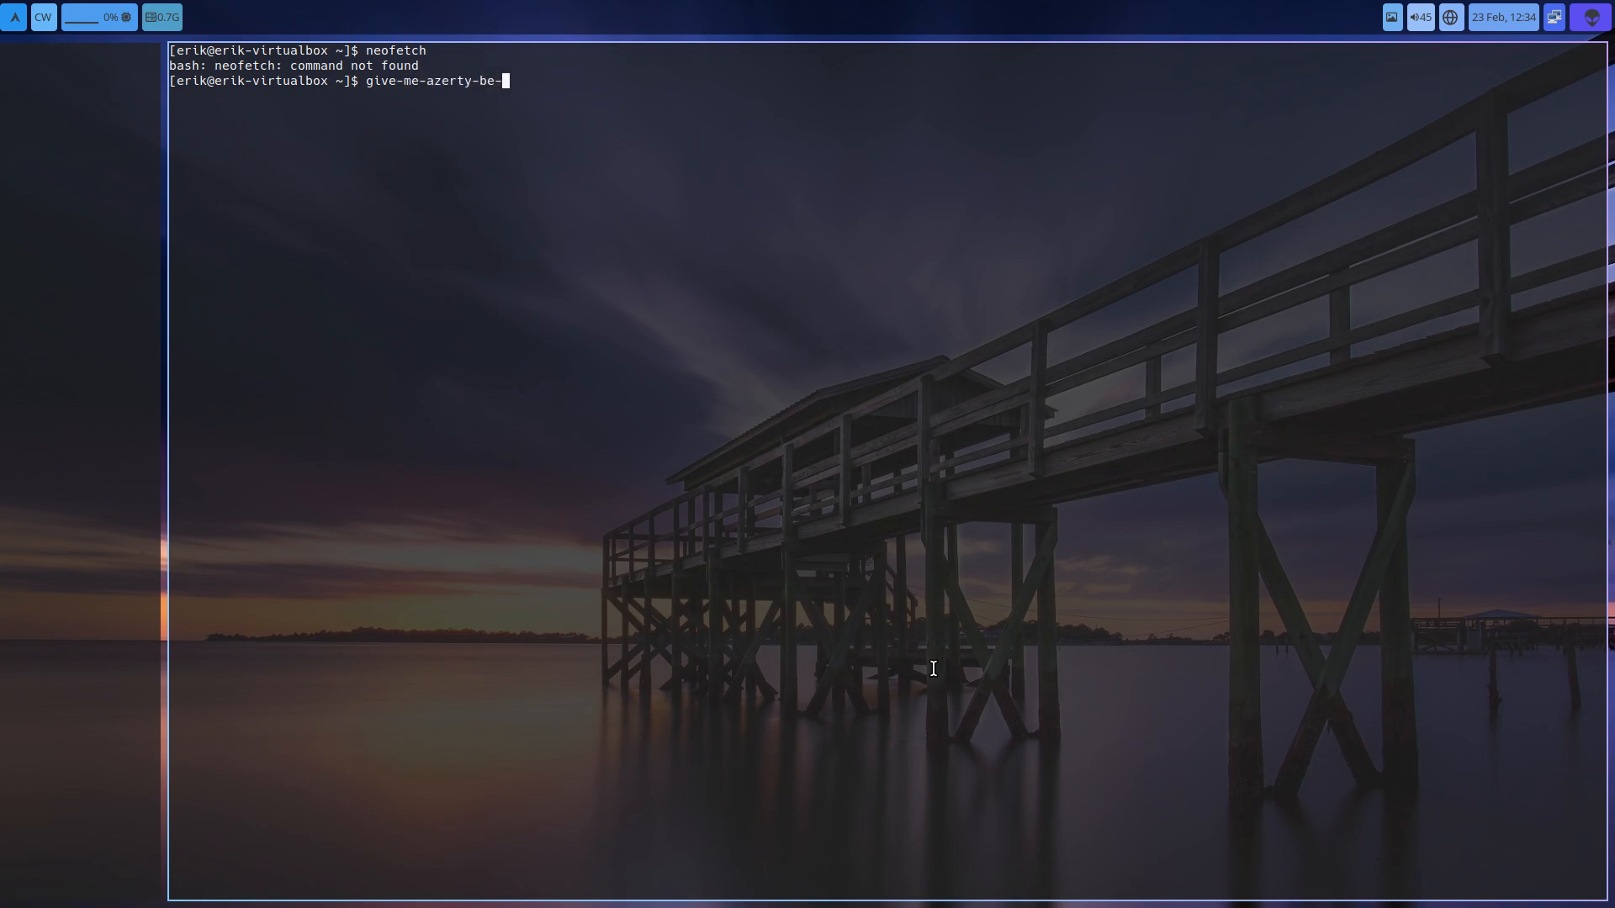
type("niri")
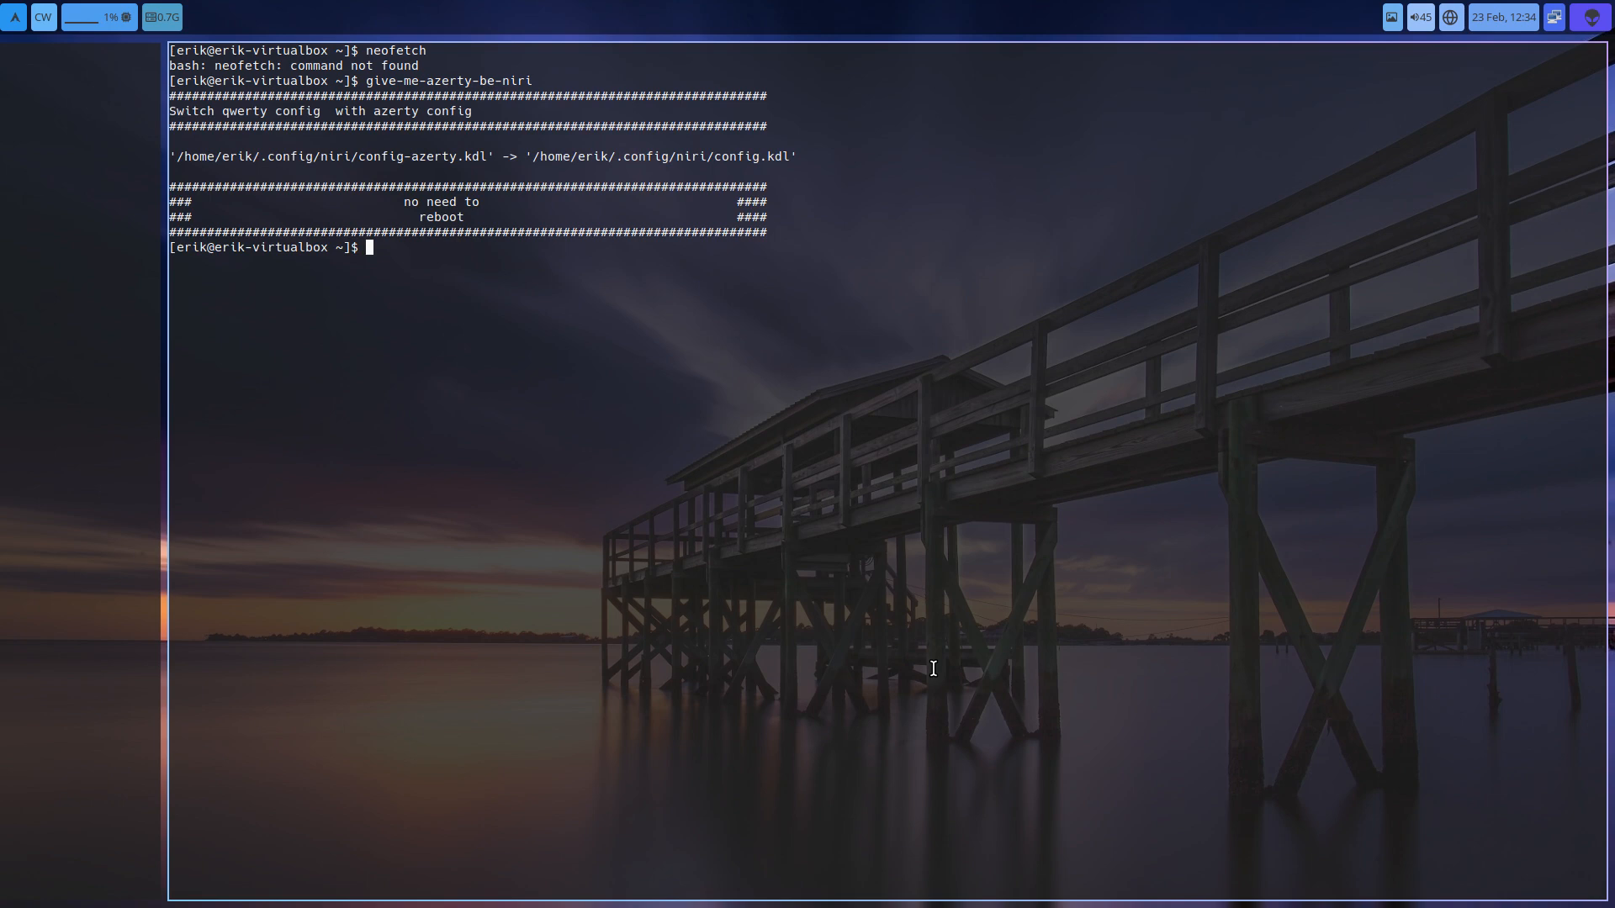
mouse_move(871, 676)
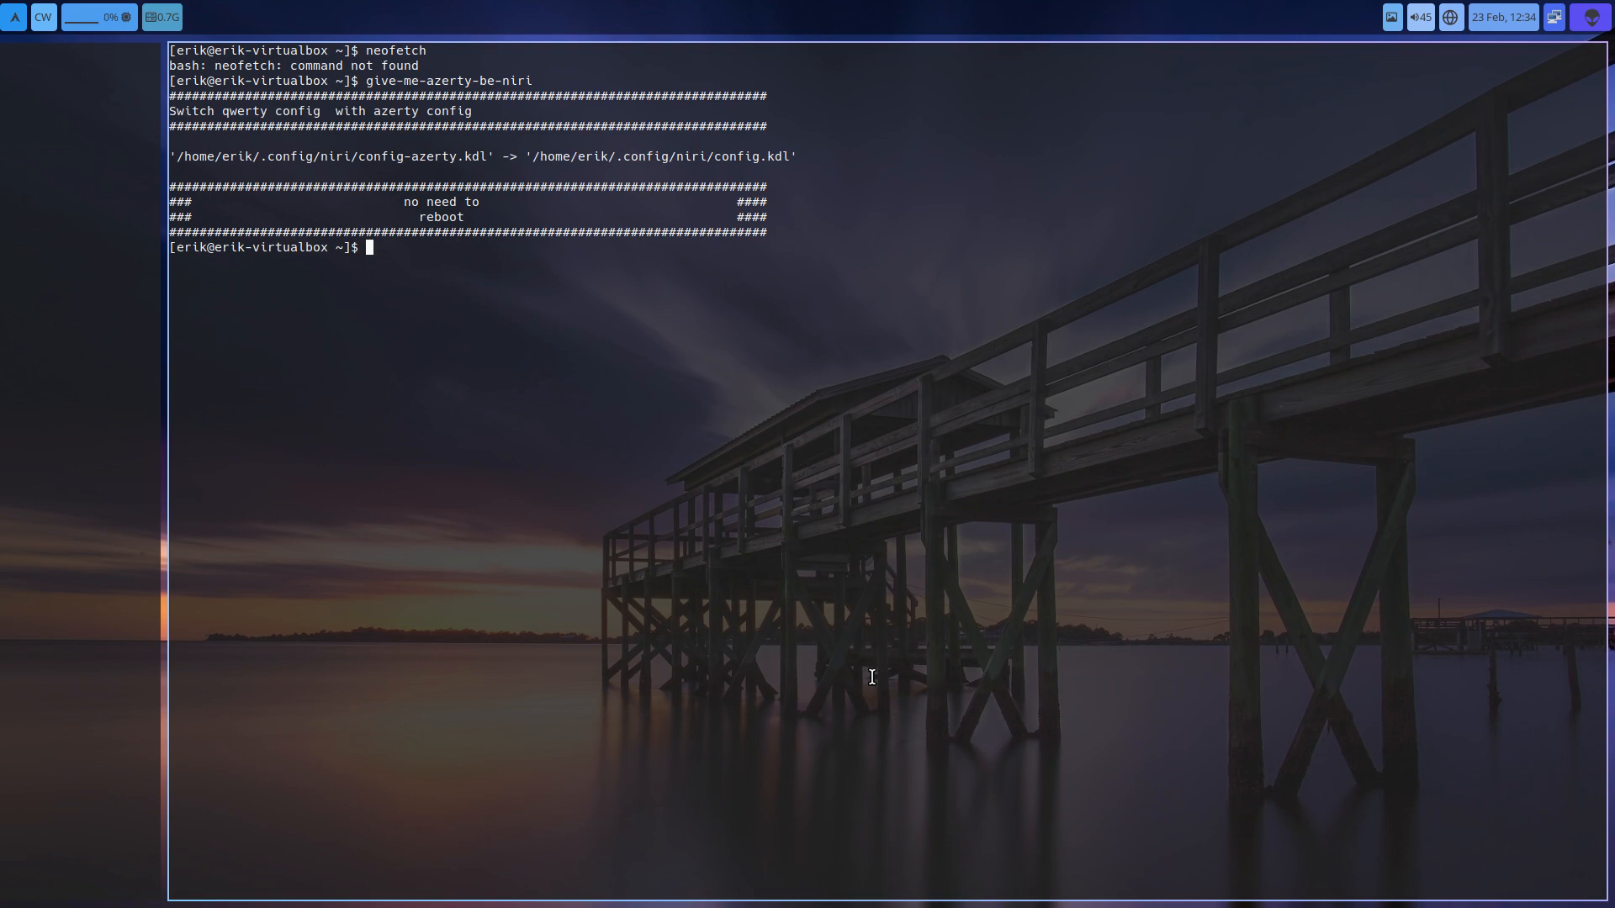
- Test the keyboard layout by typing 'azerty' at the Alacritty prompt
type("a")
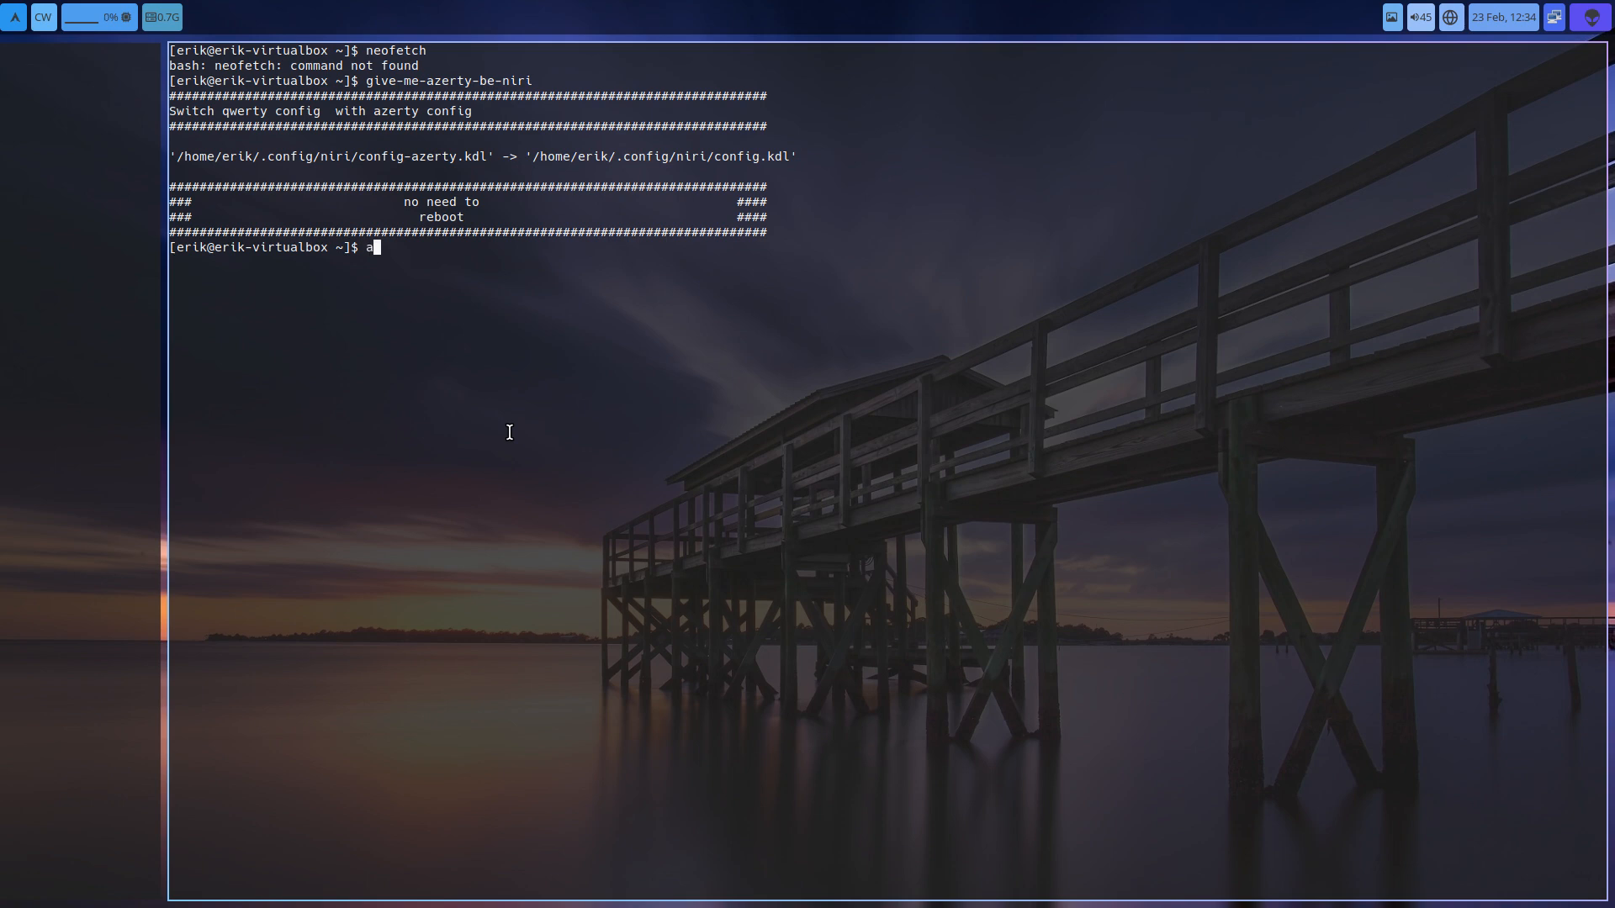
type("zerty")
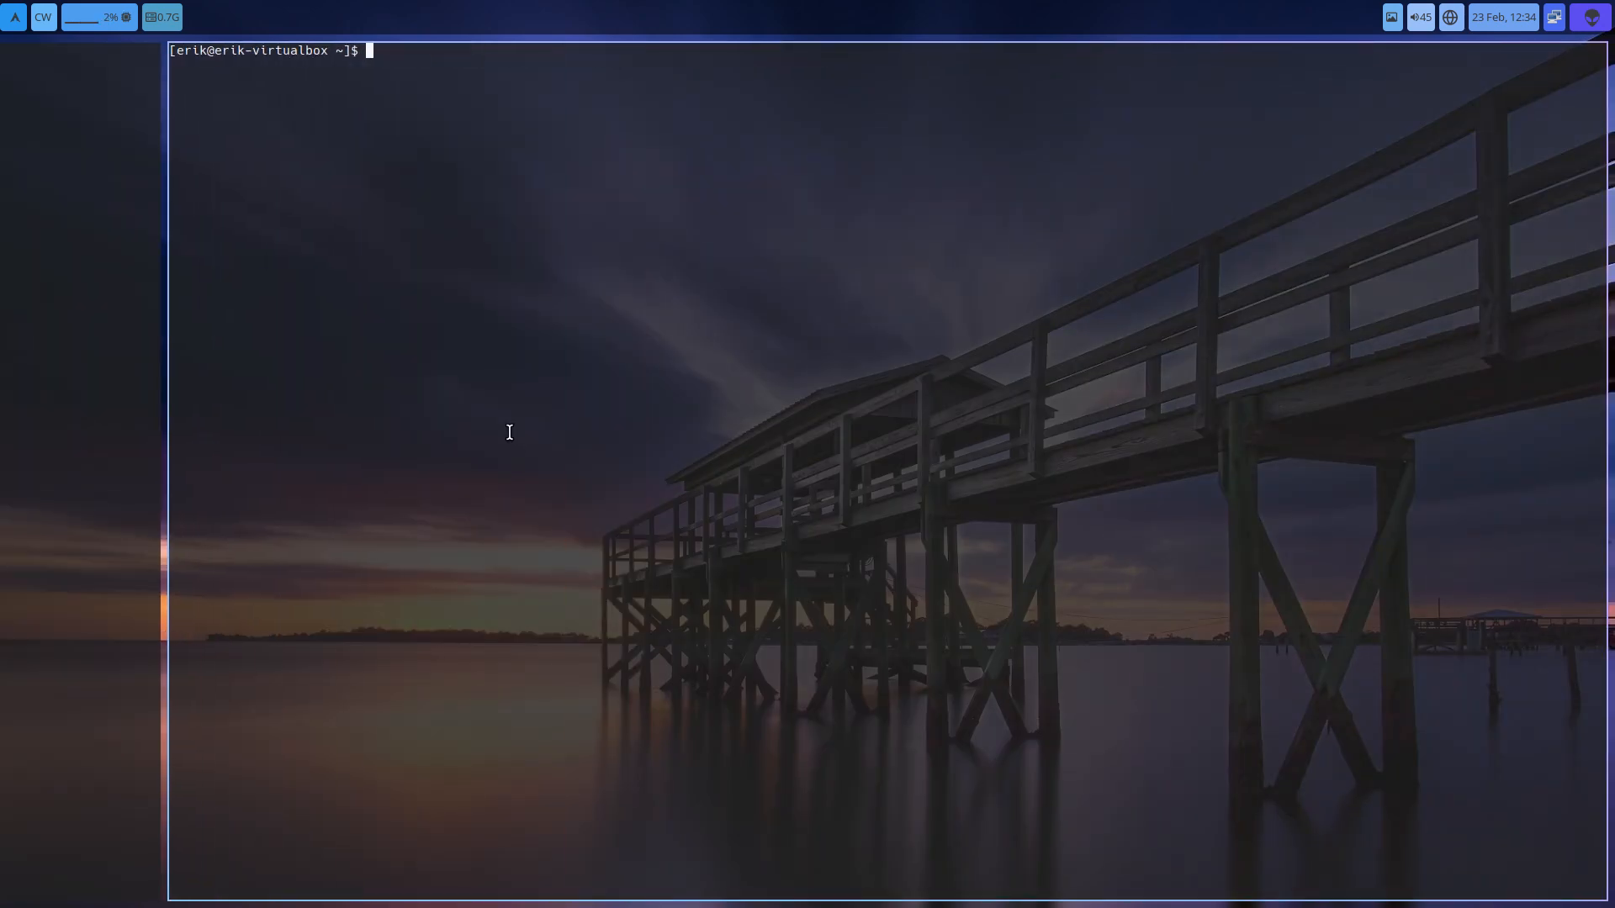
mouse_move(148, 351)
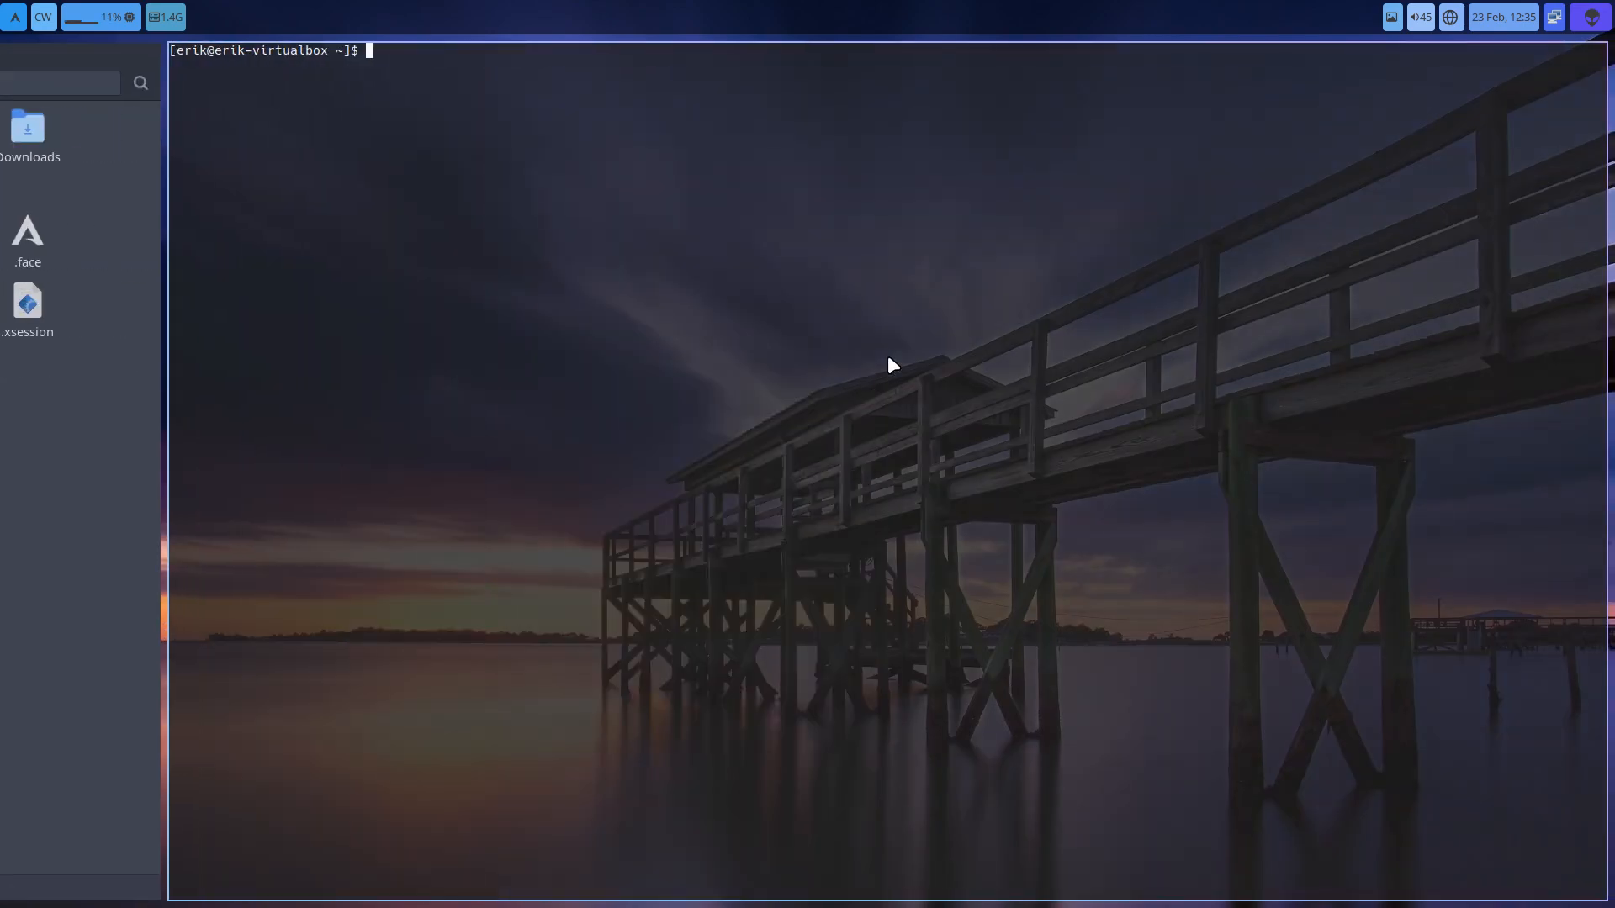
mouse_move(886, 356)
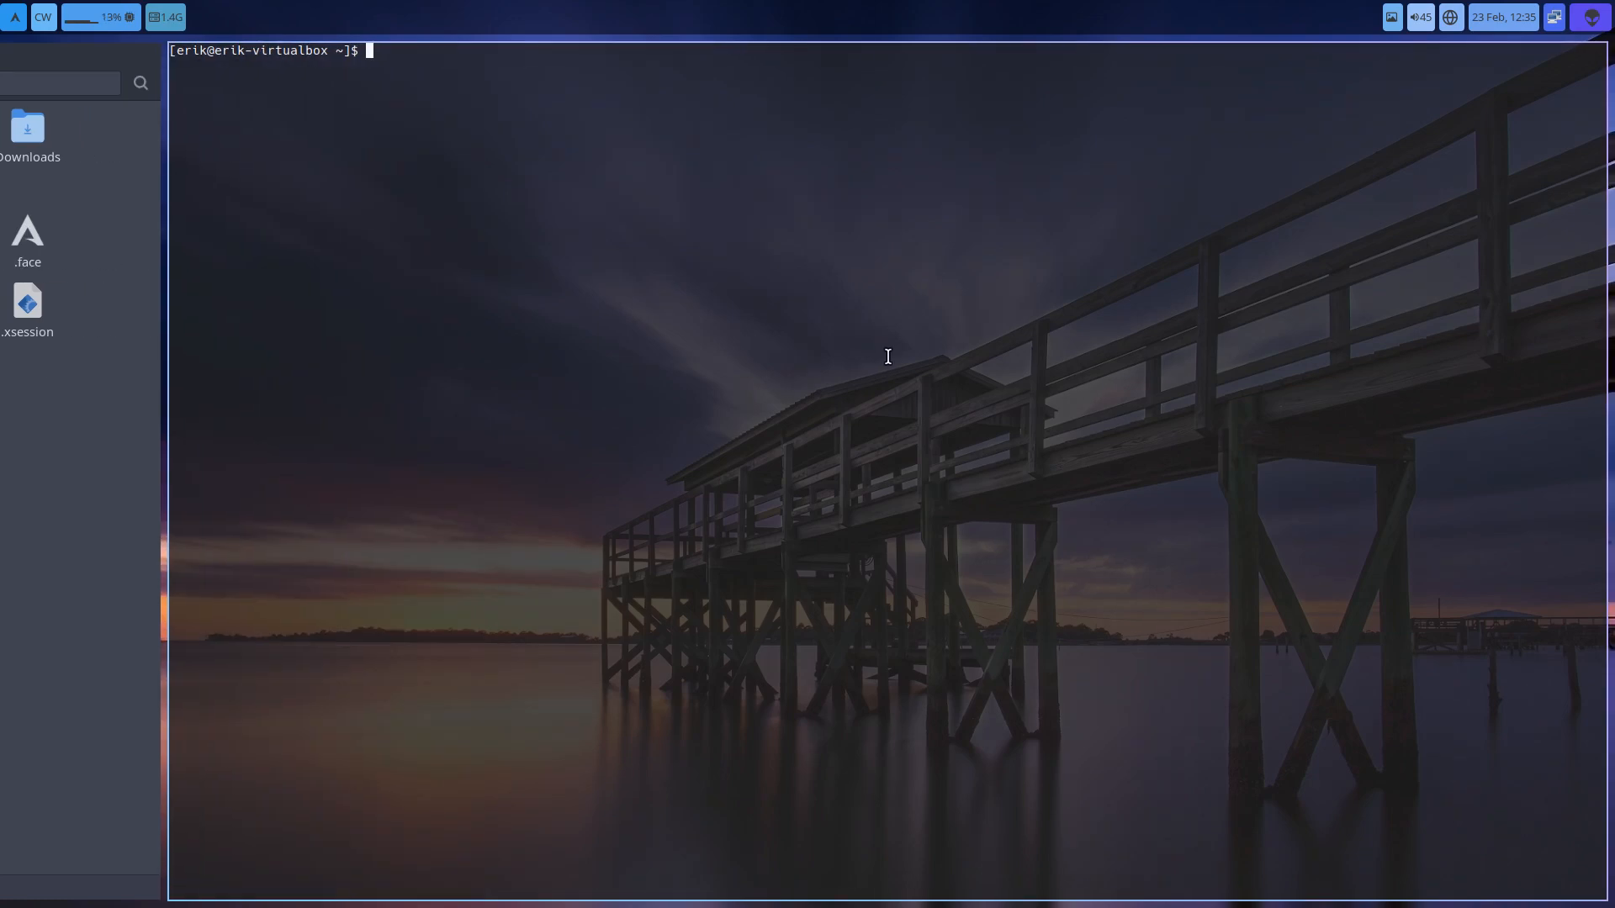